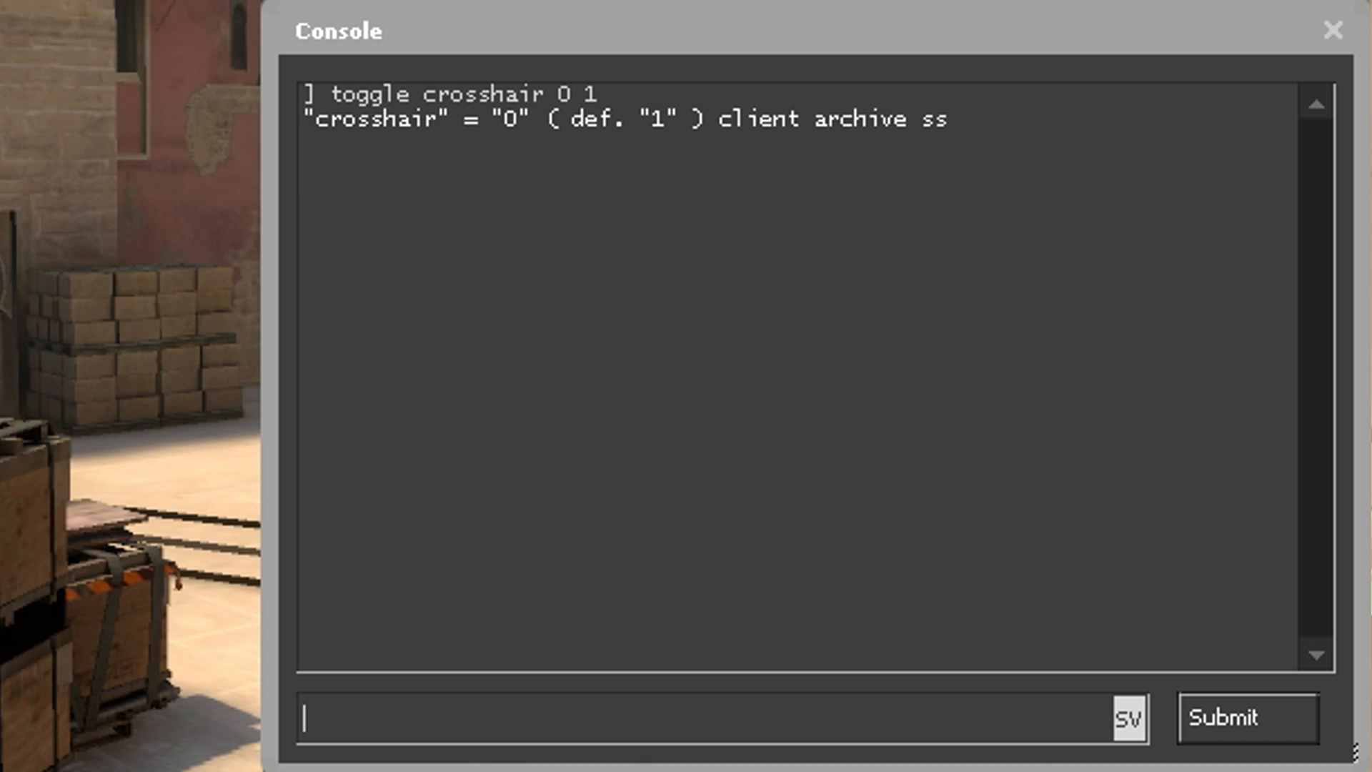
Toggle the crosshair between 0 and 1, then alternate volume between 0.5 and 0.8.
text(toggle crosshair 0 1)
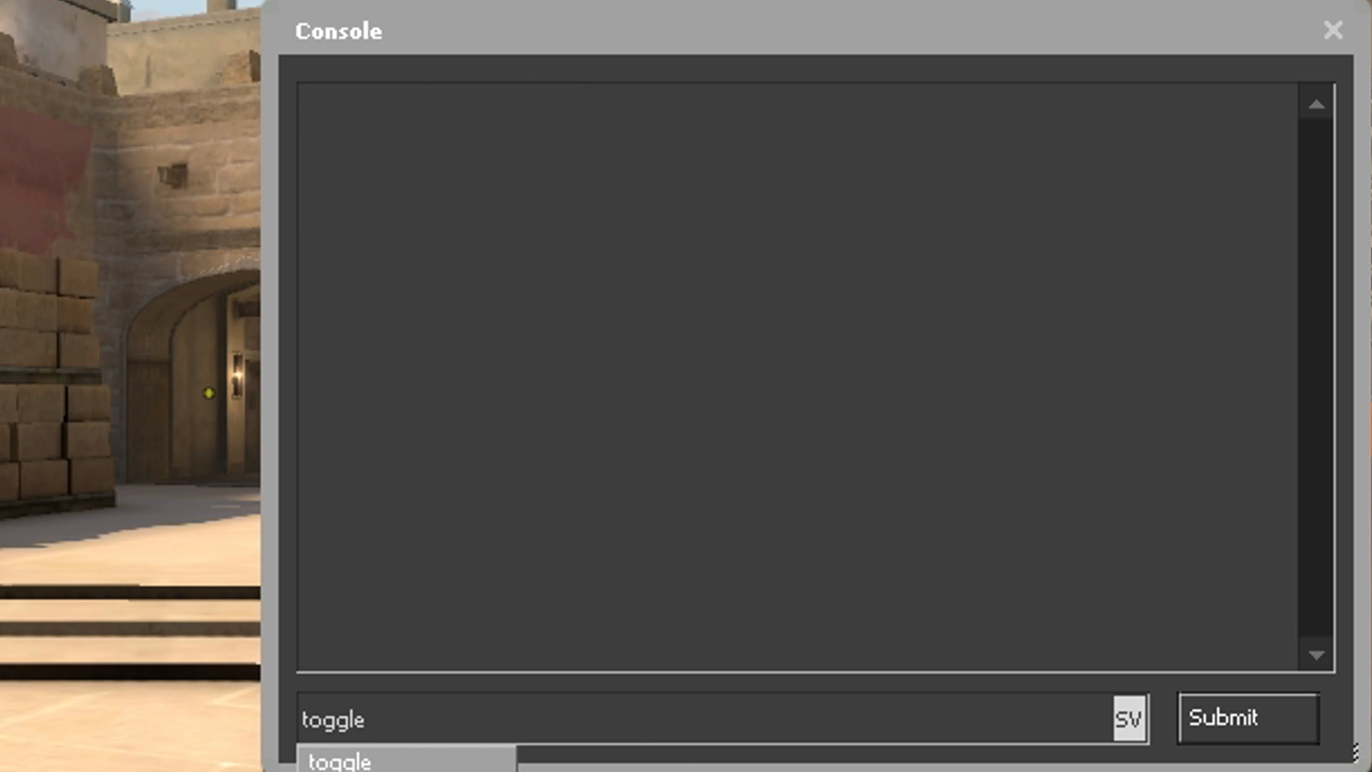
text(volume 0.5 0)
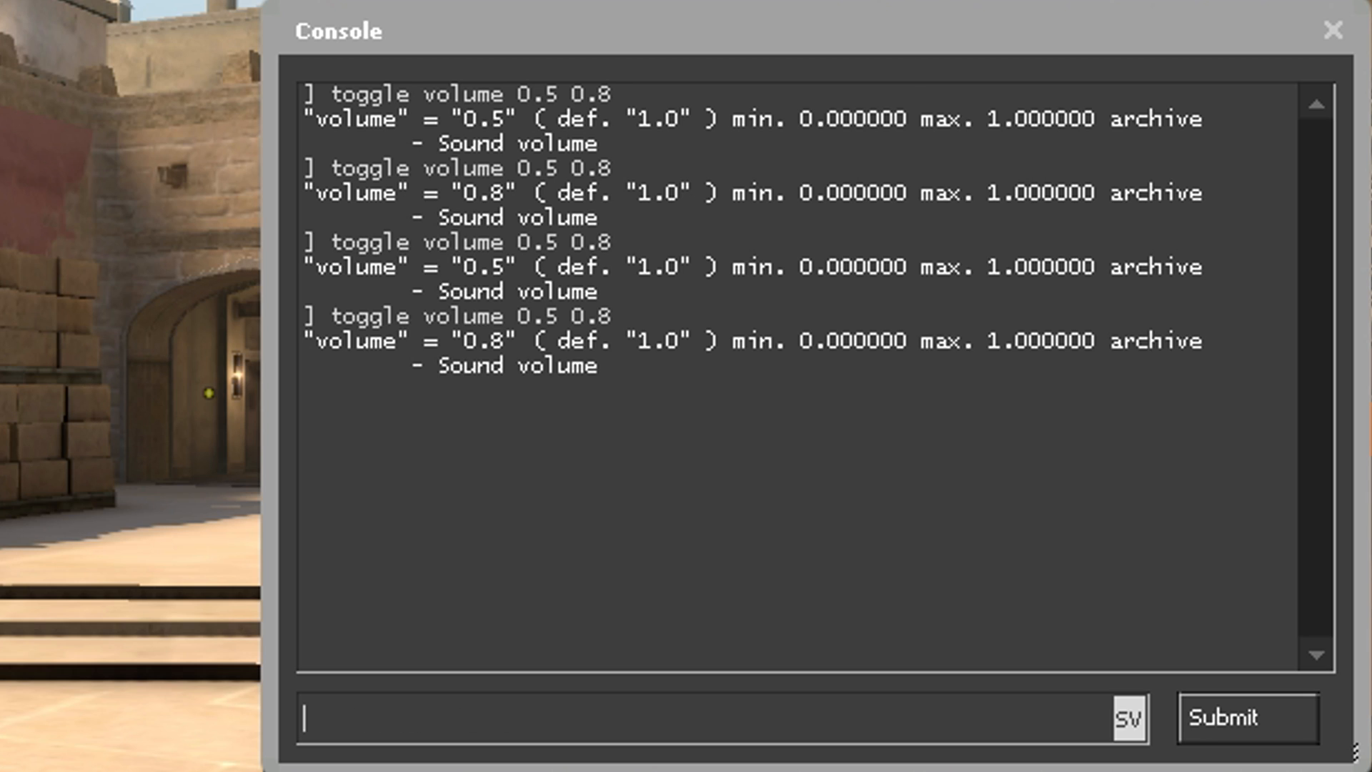
double_click(482, 340)
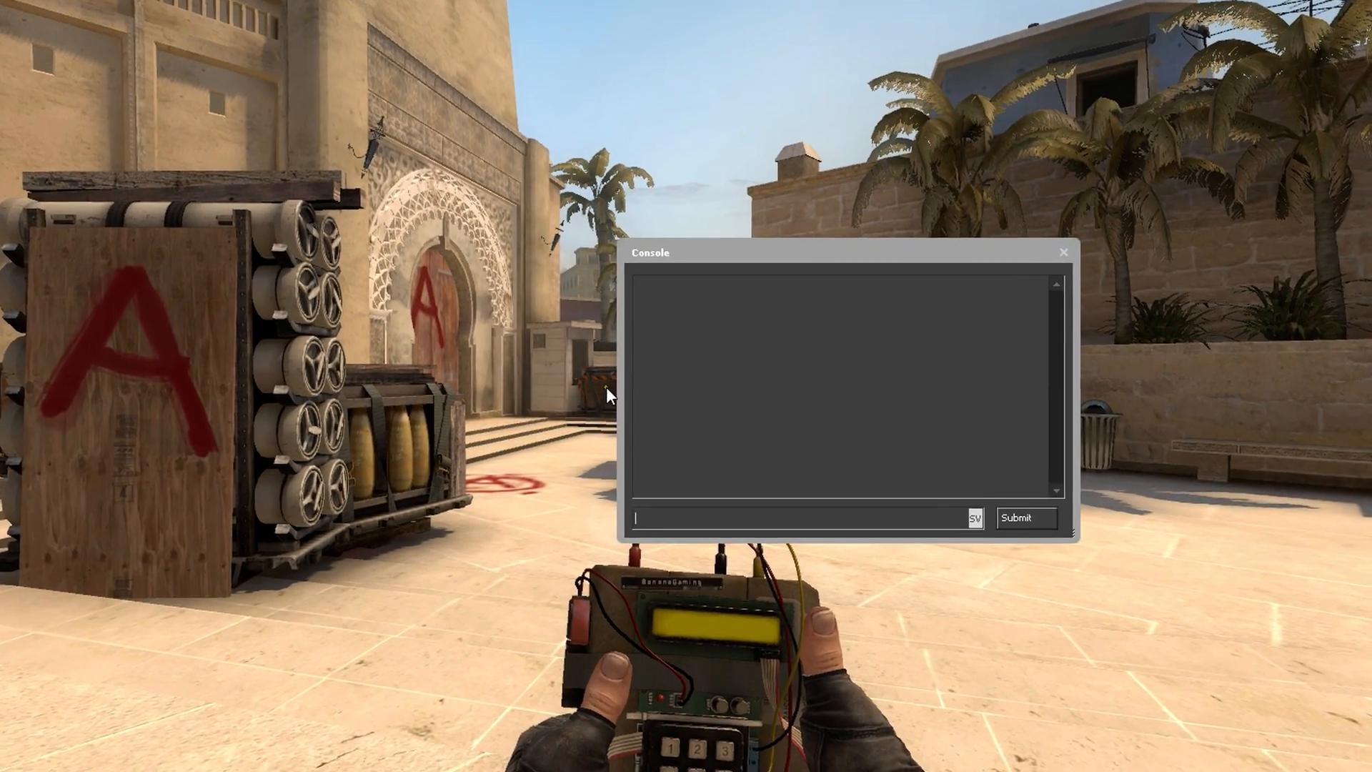
Enter BindToggle and sv_cheats in the console to view their autocomplete suggestions.
text(BindToggle)
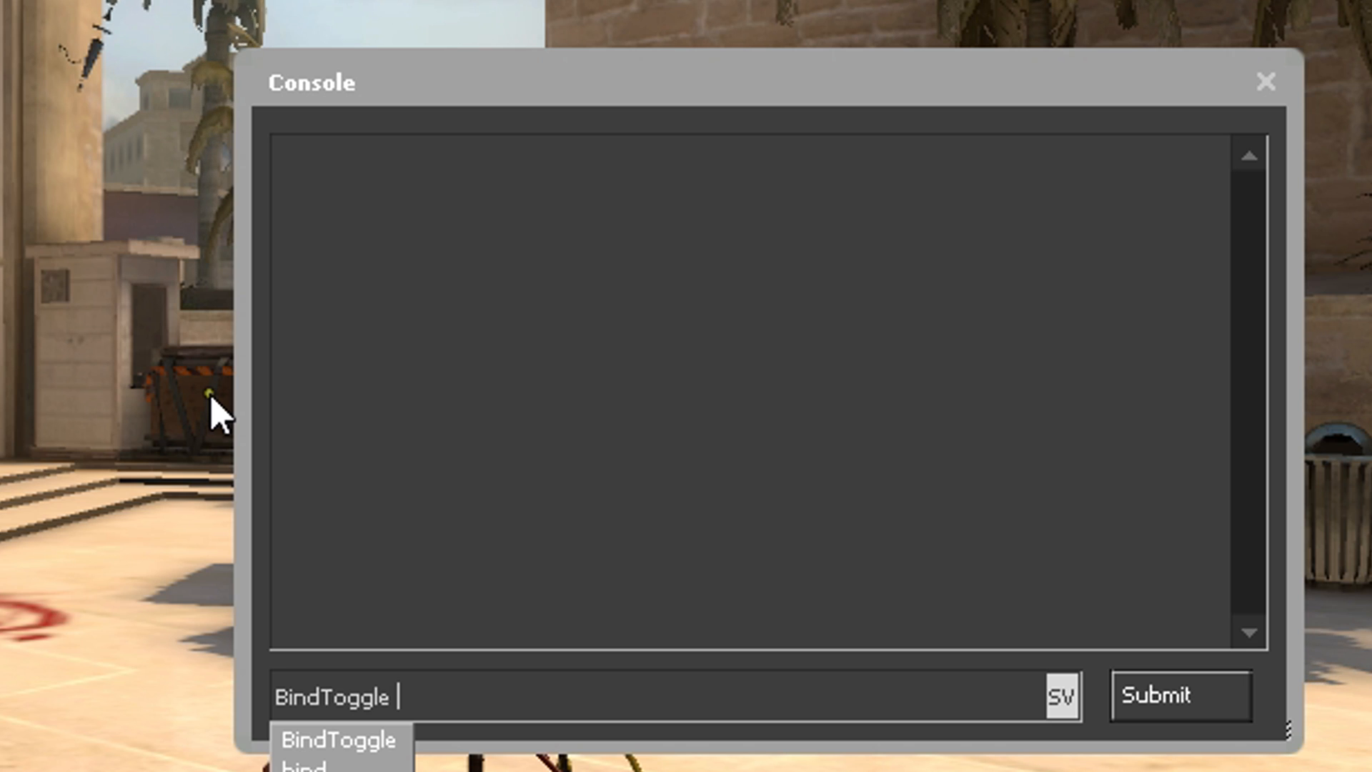
text(sv_cheats 0)
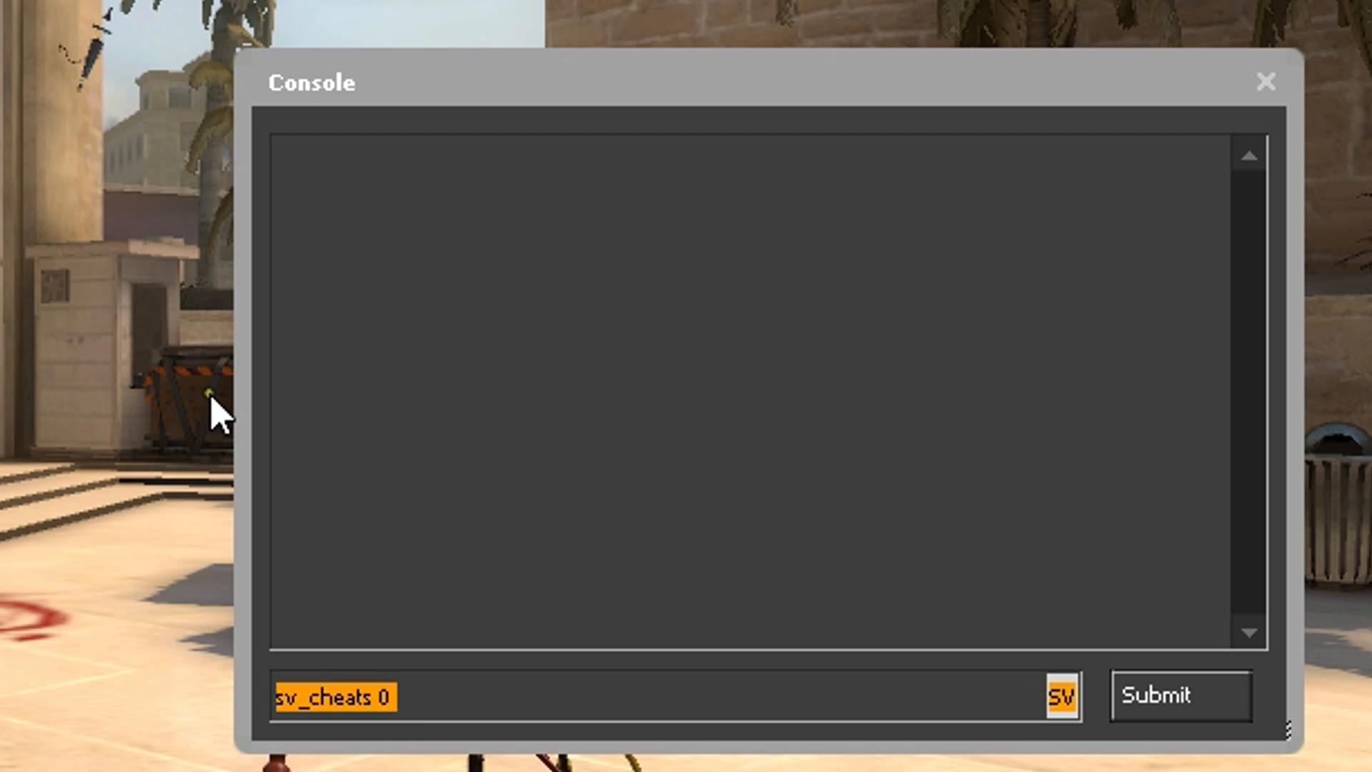
text(BindToggle)
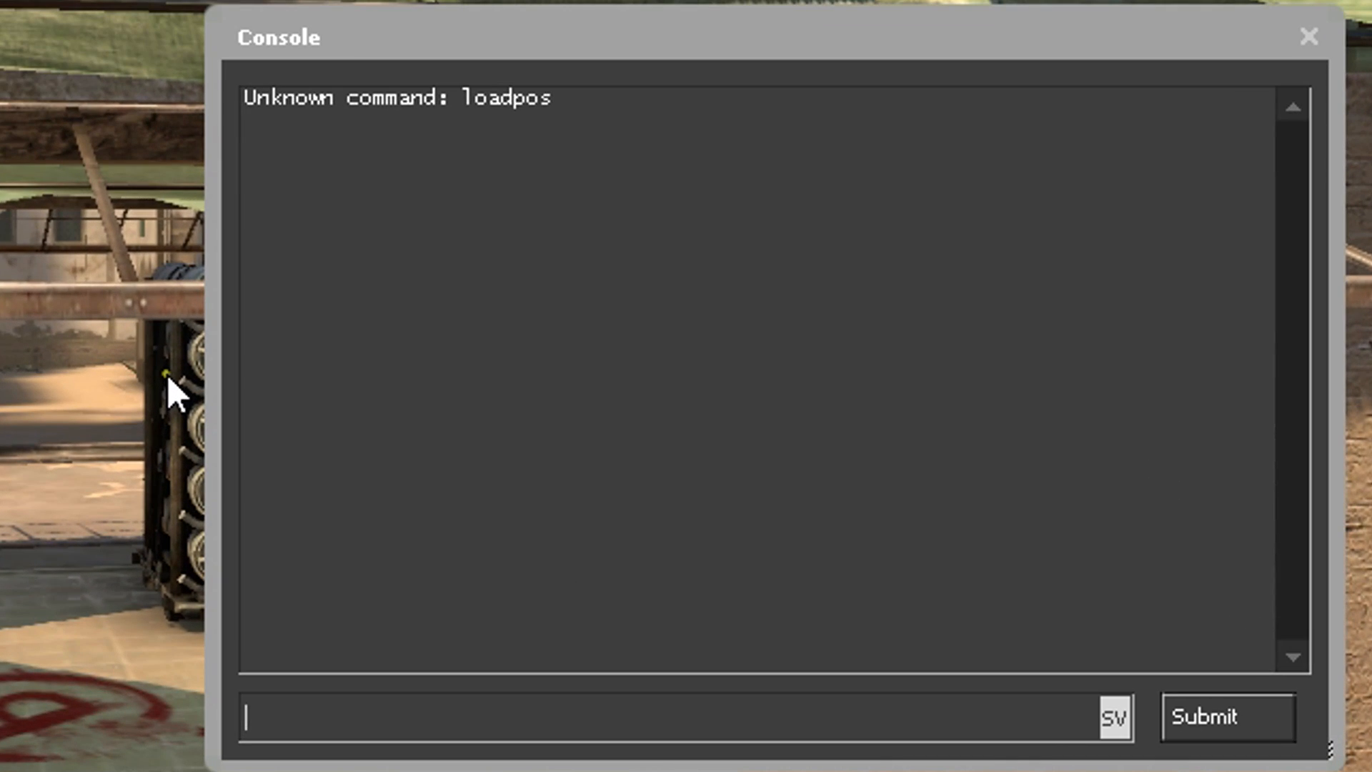
Set r_drawclipbrushes to 2, then 0, then toggle it between 0 and 2.
text(r)
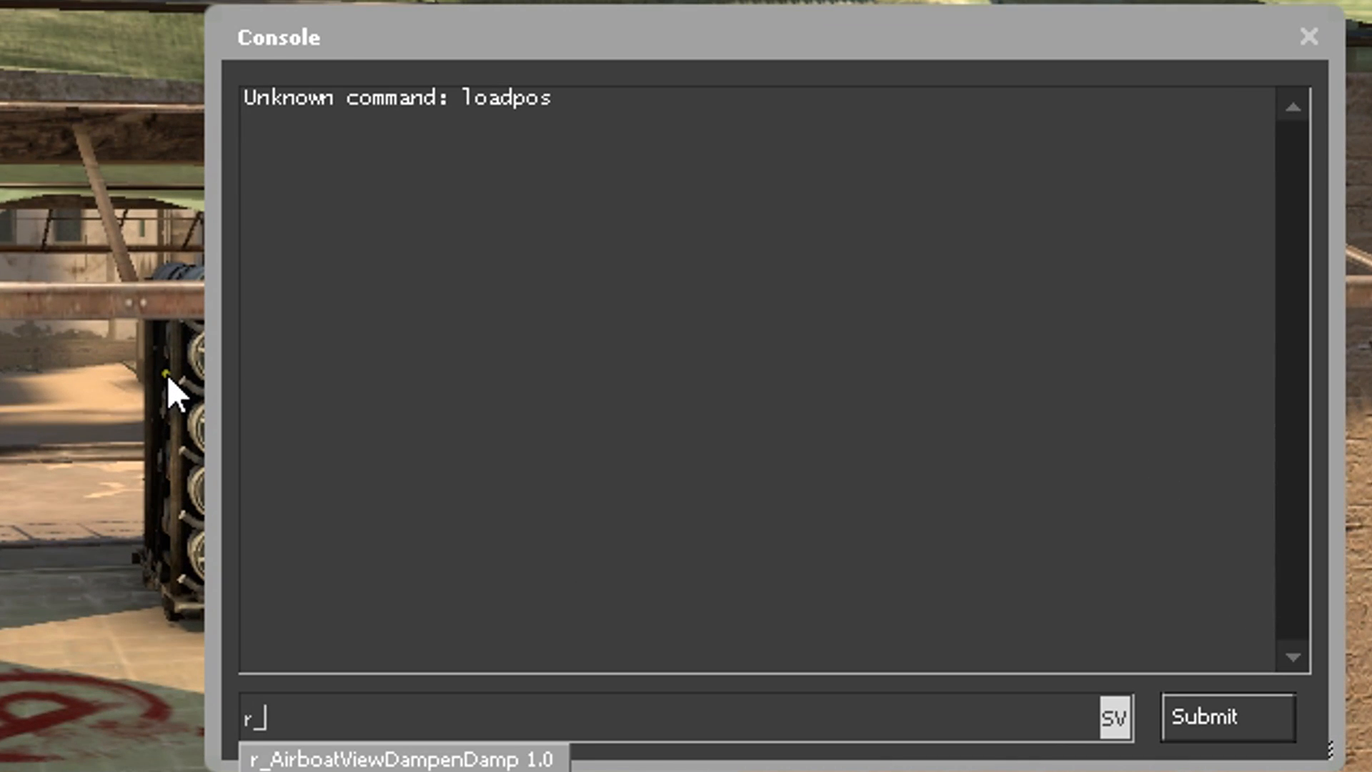
text(_drawclipbrushes 2)
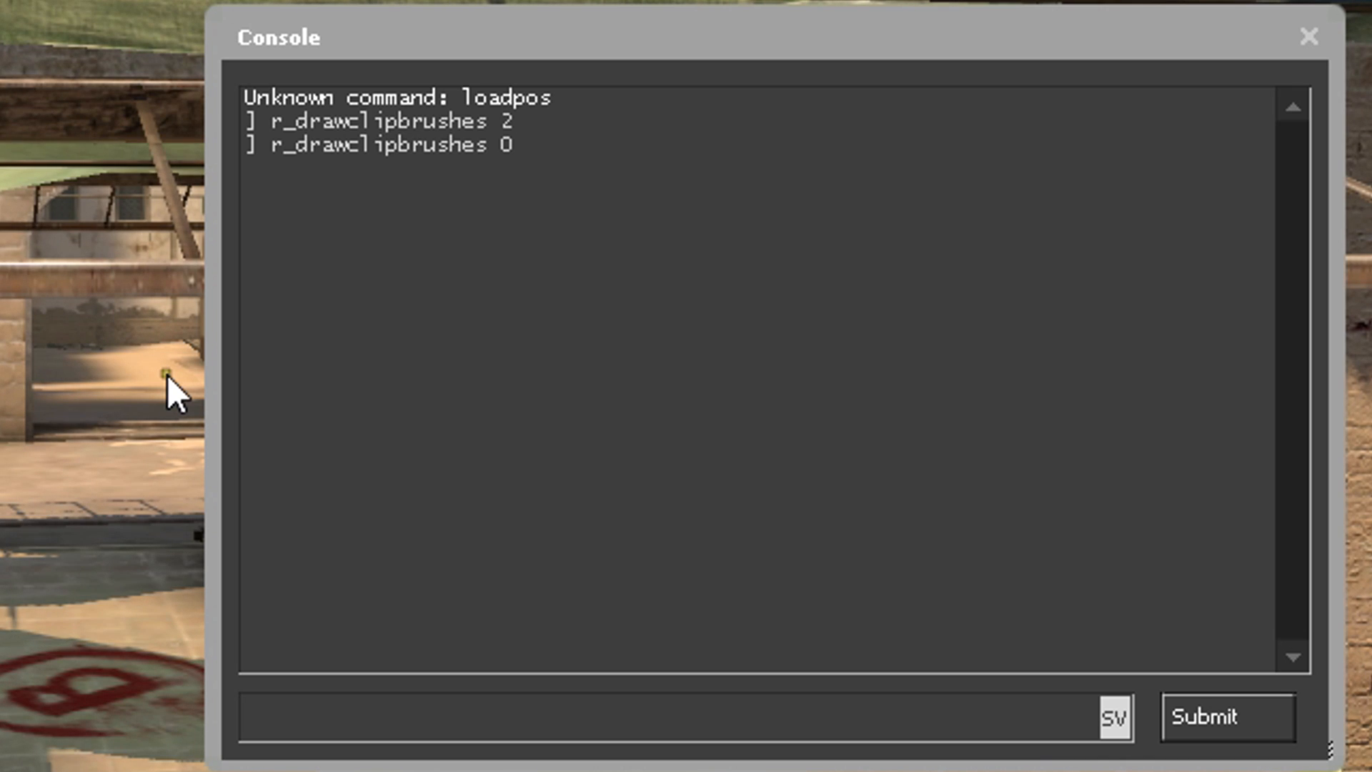
text(0 1)
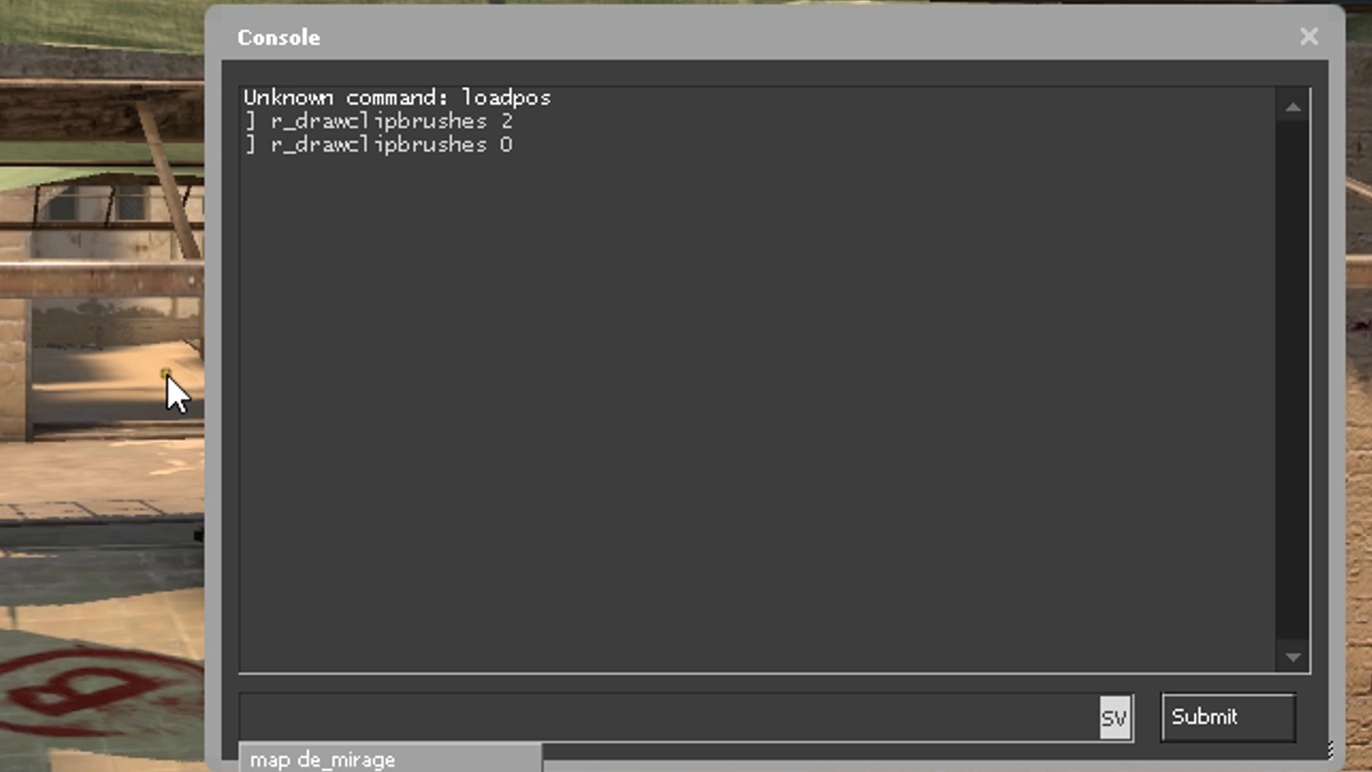
text(to)
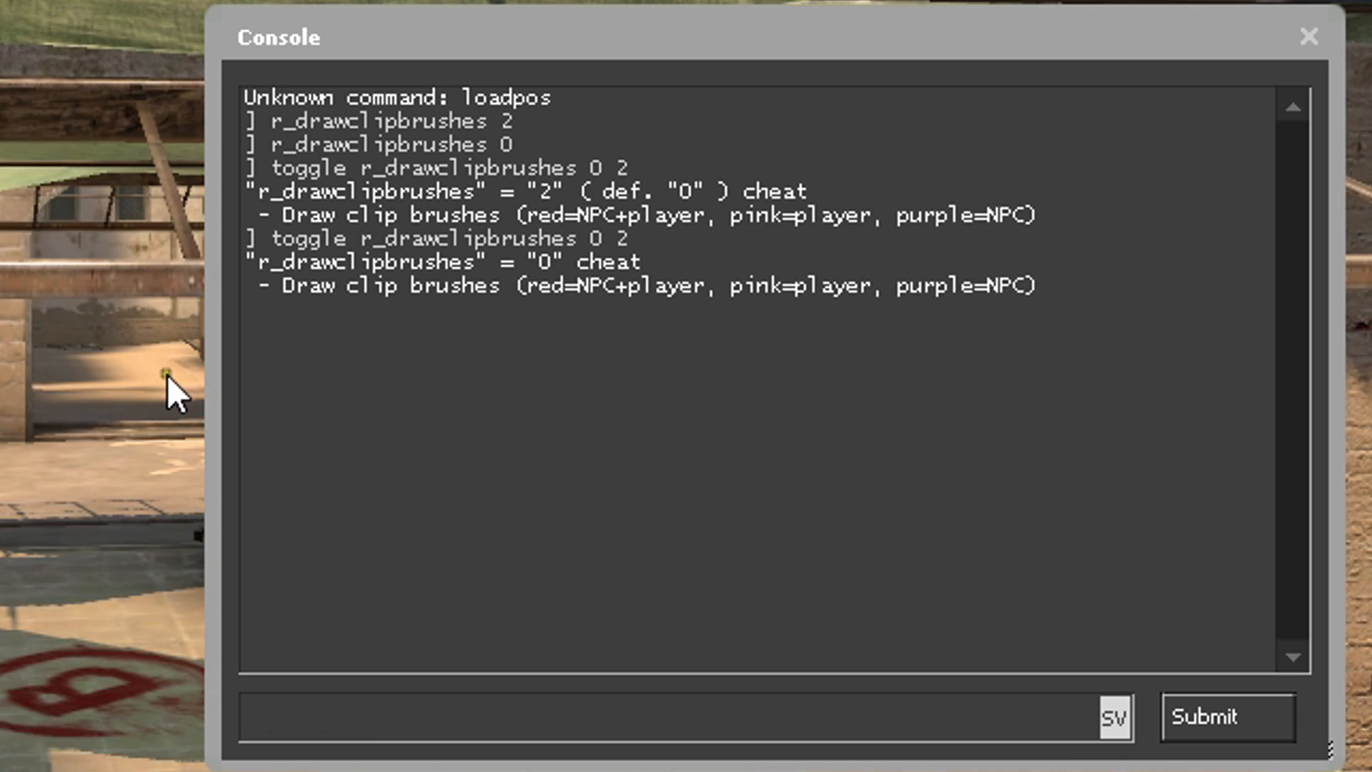
Define alias clip as 'toggle r_drawclipbrushes 0 2', test it, and begin a K bind.
text(alias "clip")
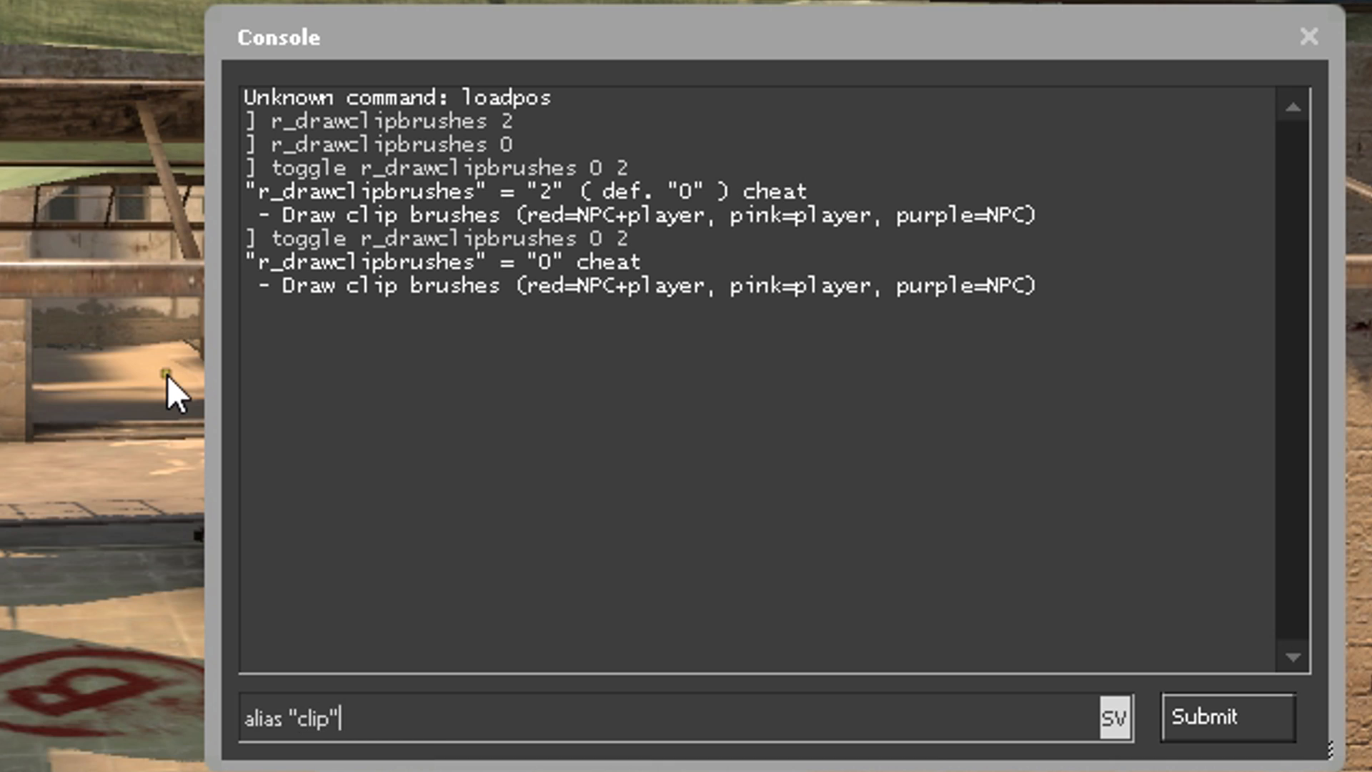
text("toggle r_drawclipbrushes 0 2")
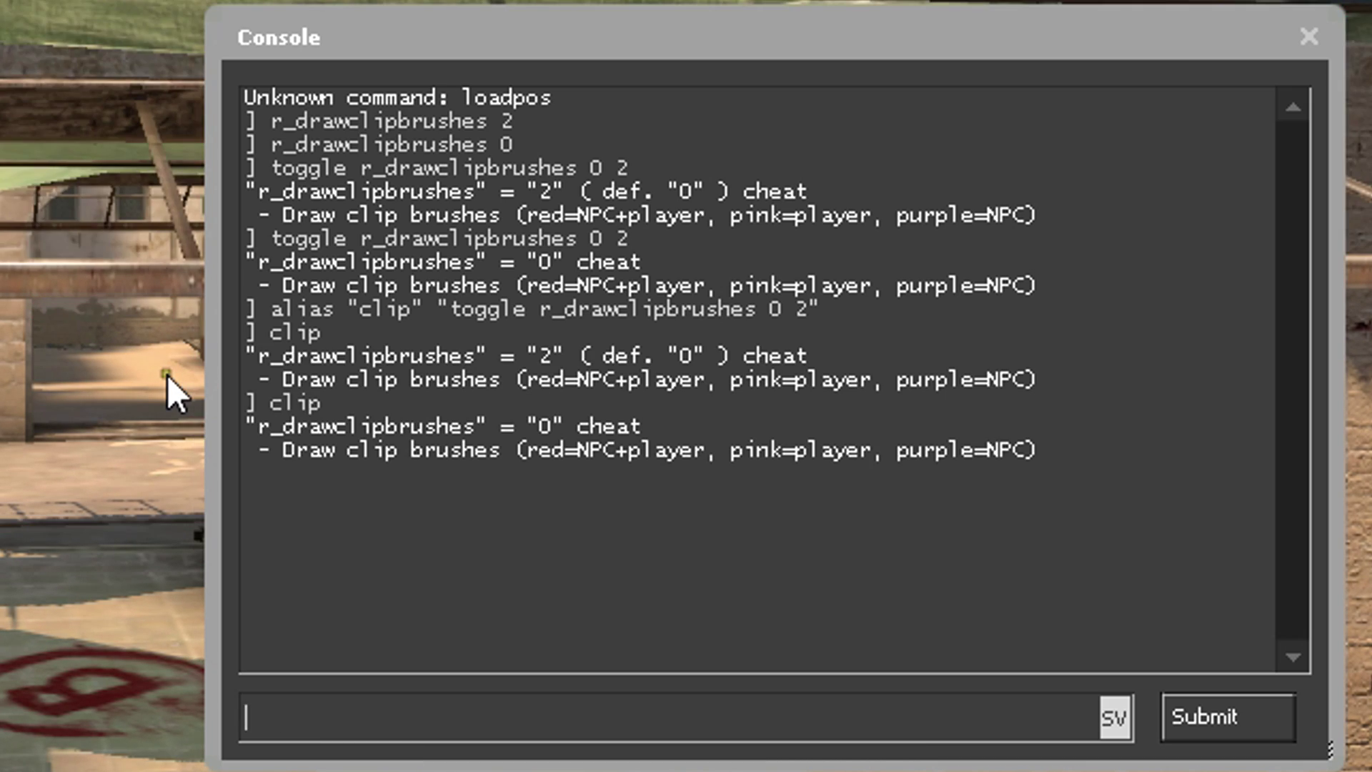
text(bind k cl)
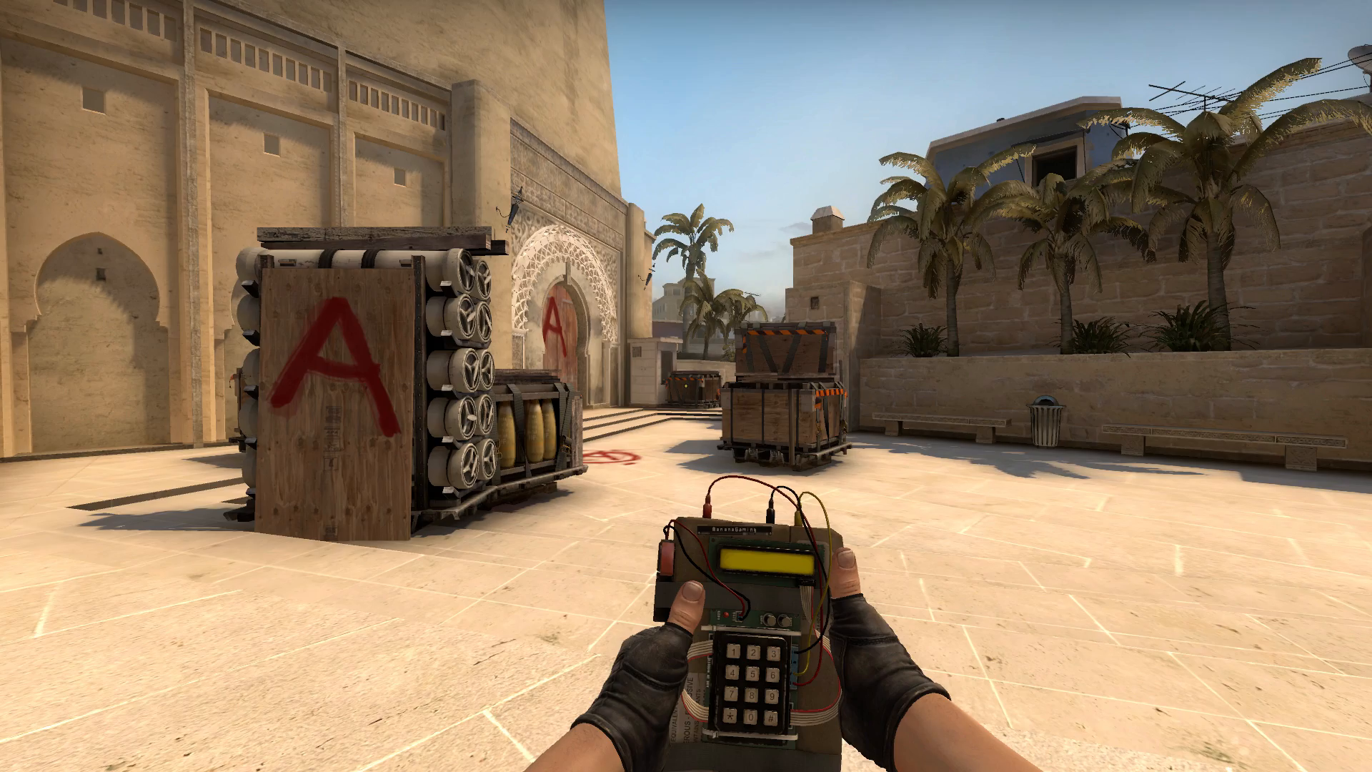
Reopen the console and review the duckswitch, duck-on and duck-off aliases bound to CTRL.
key(`)
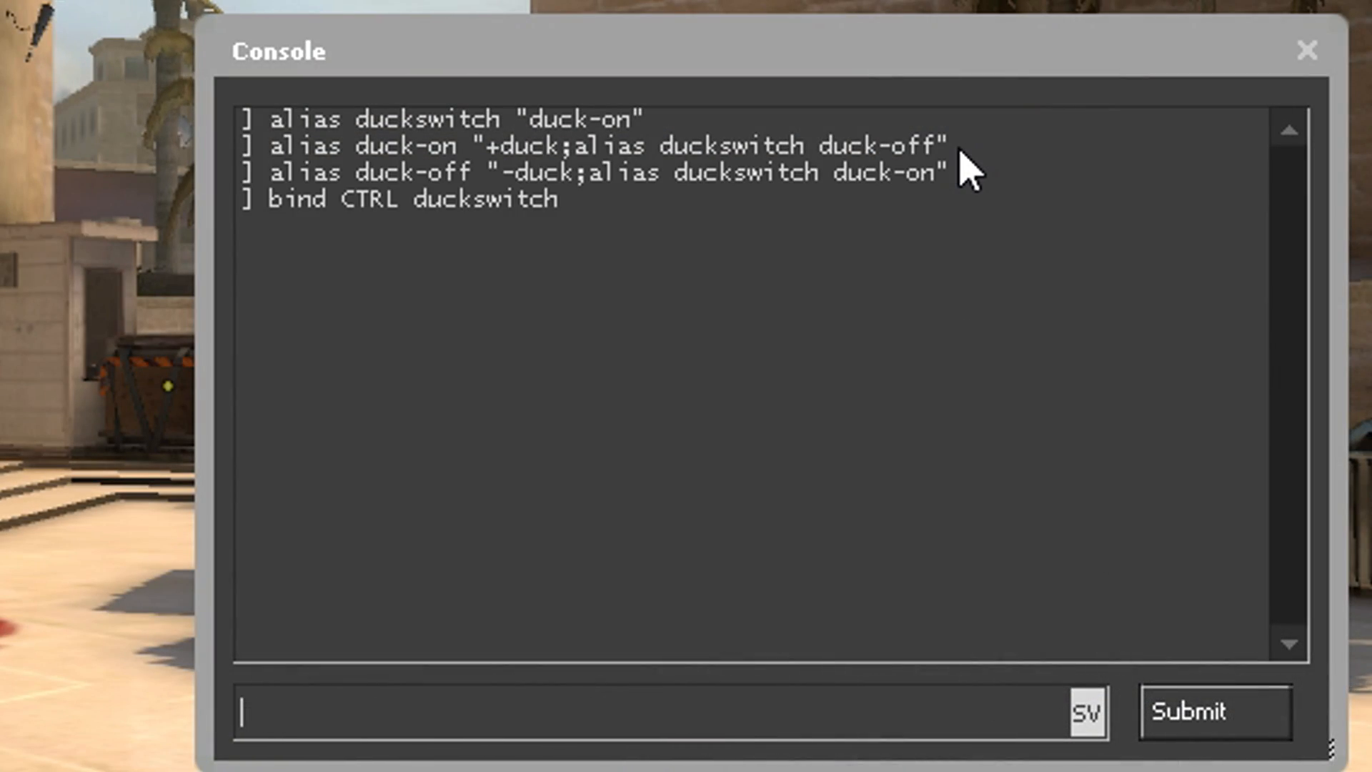
mouse_move(498, 132)
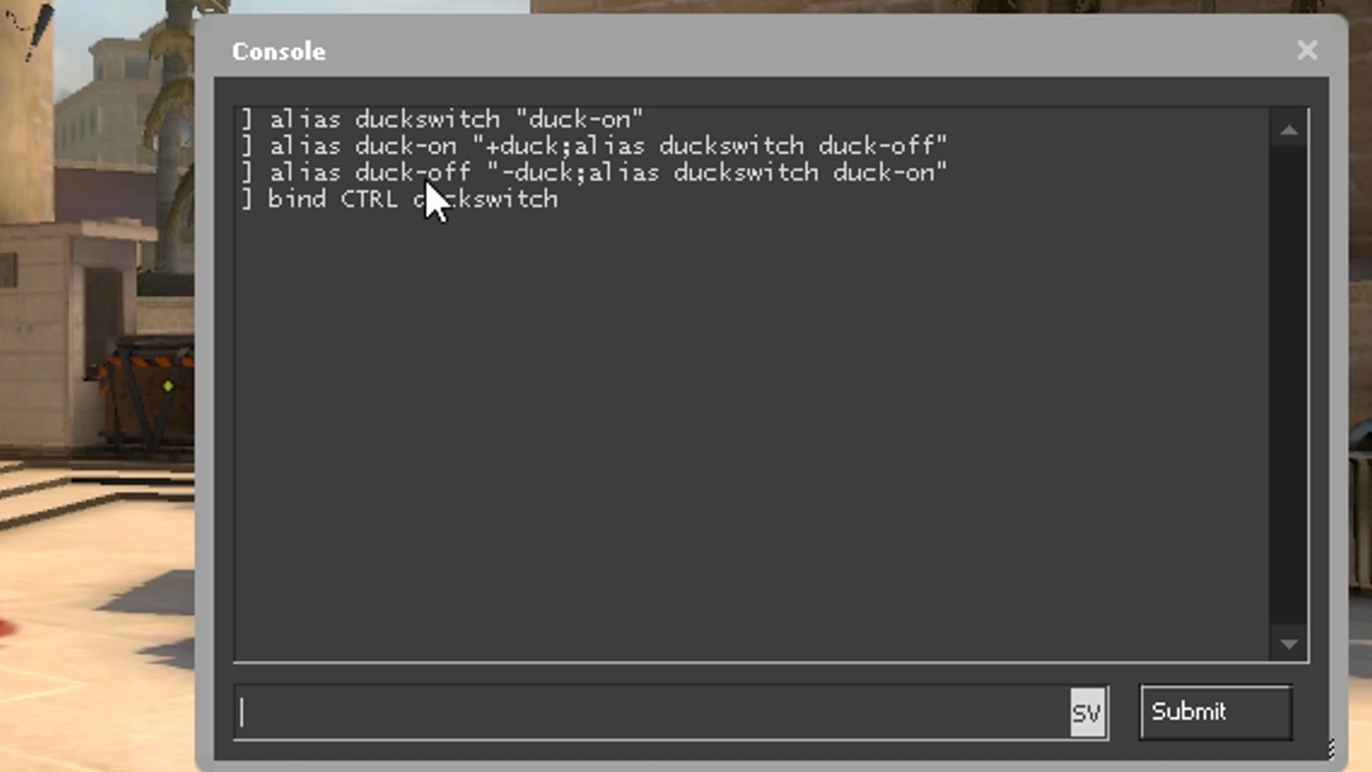
double_click(425, 119)
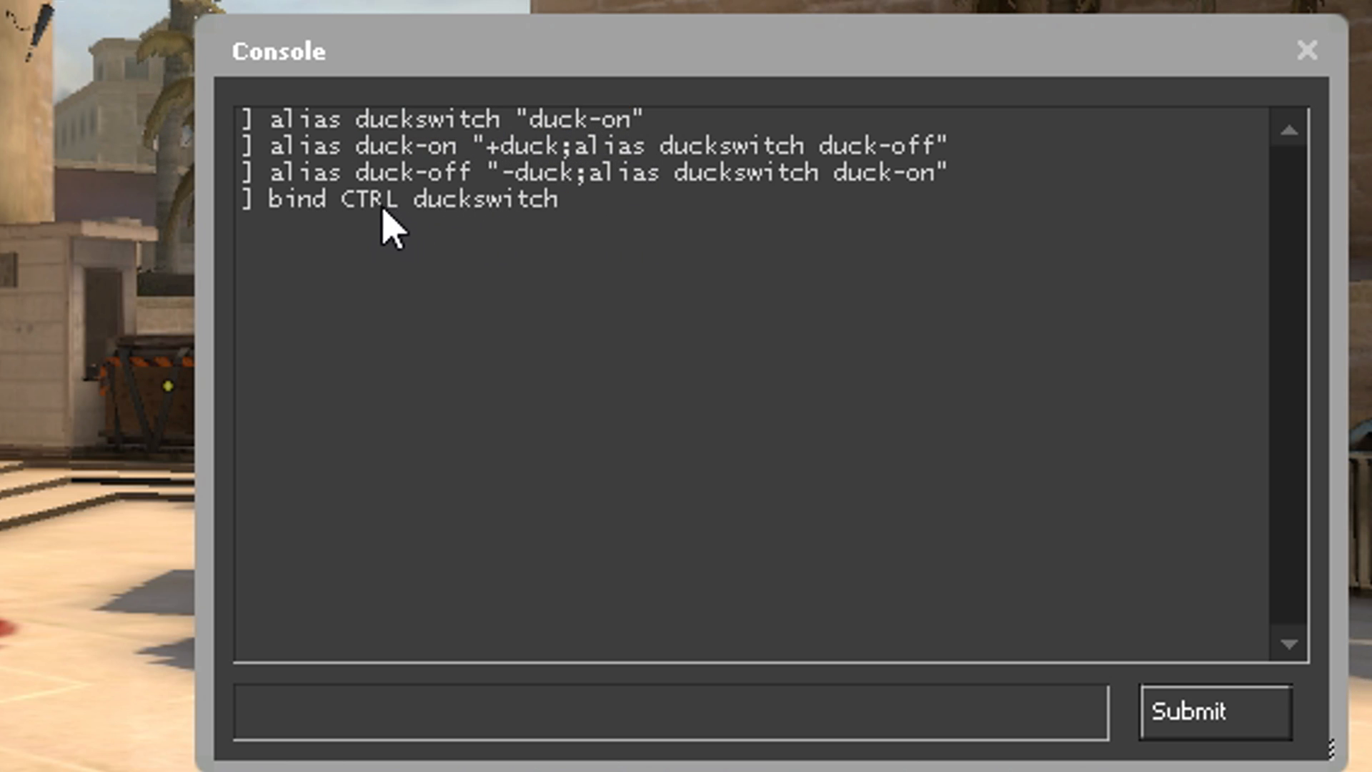
double_click(369, 199)
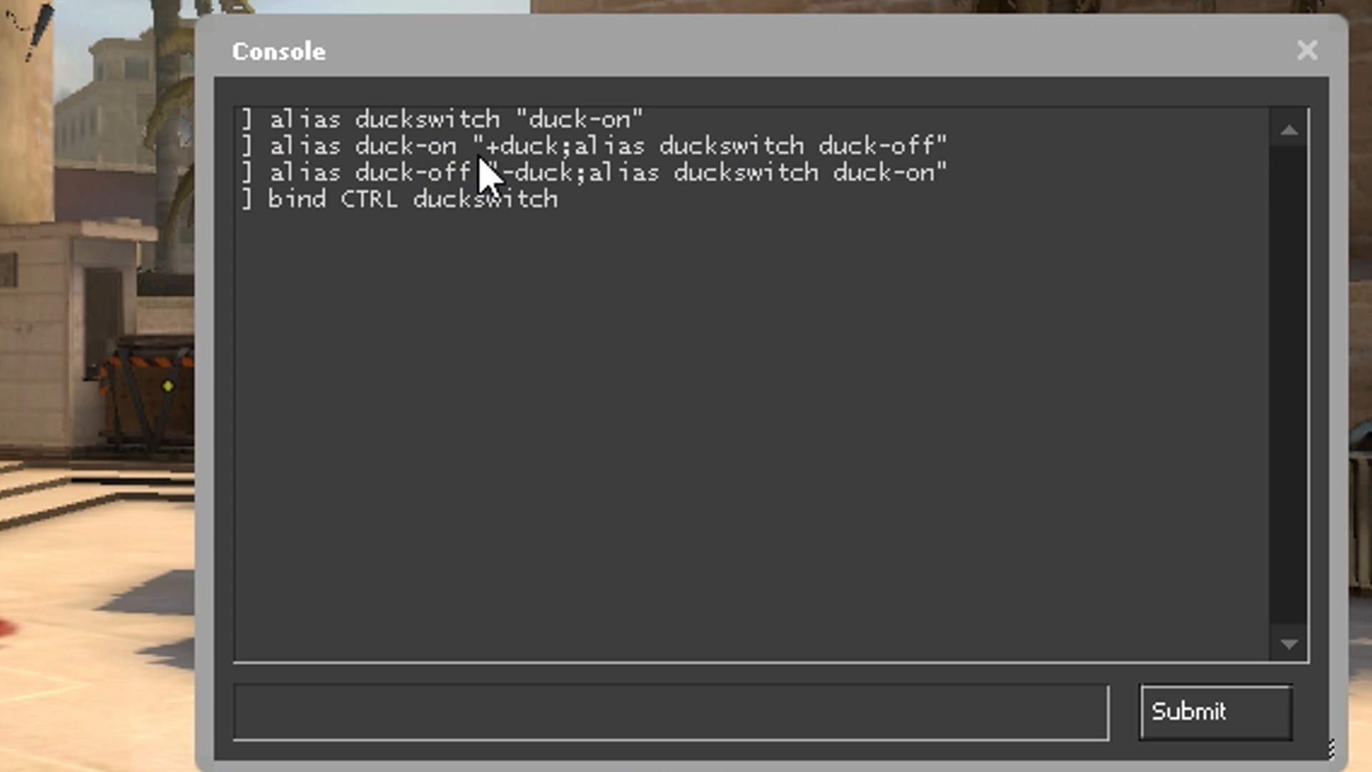
mouse_move(614, 243)
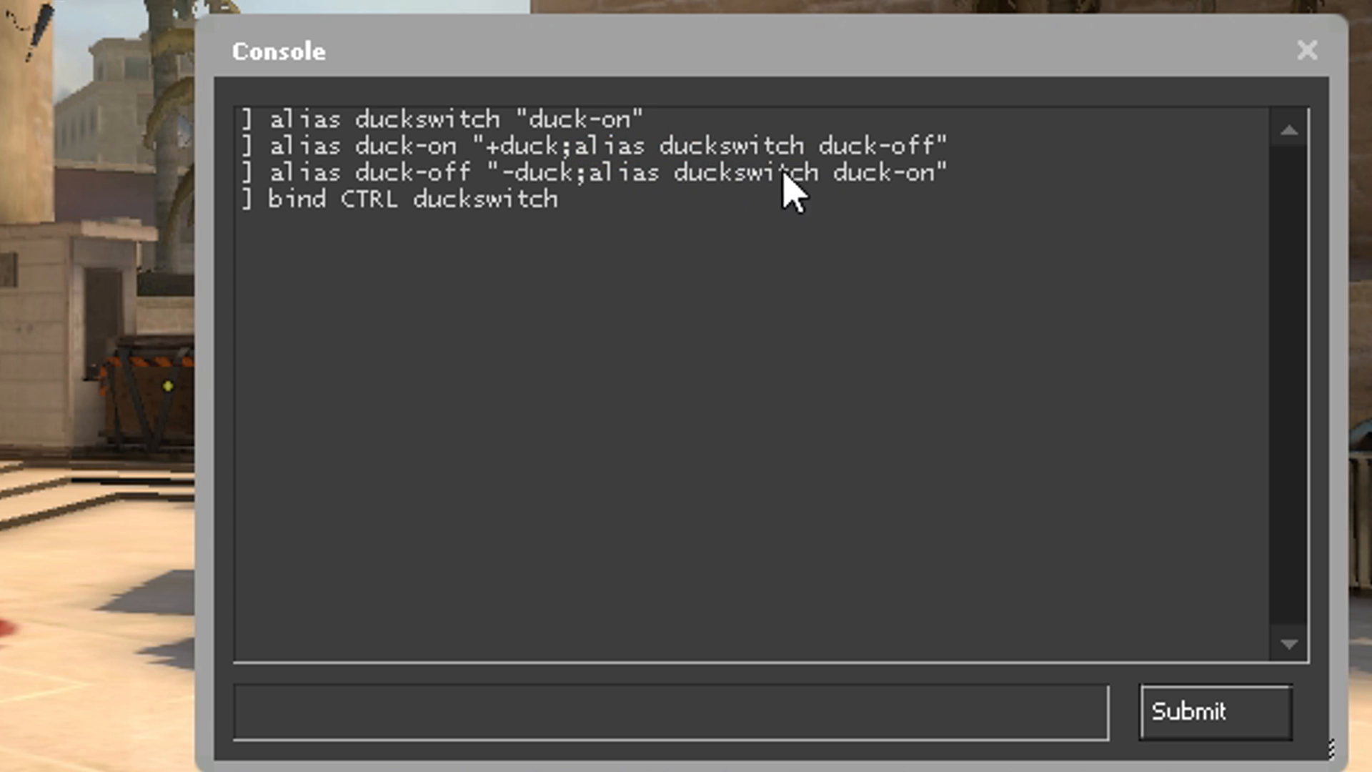
mouse_move(828, 202)
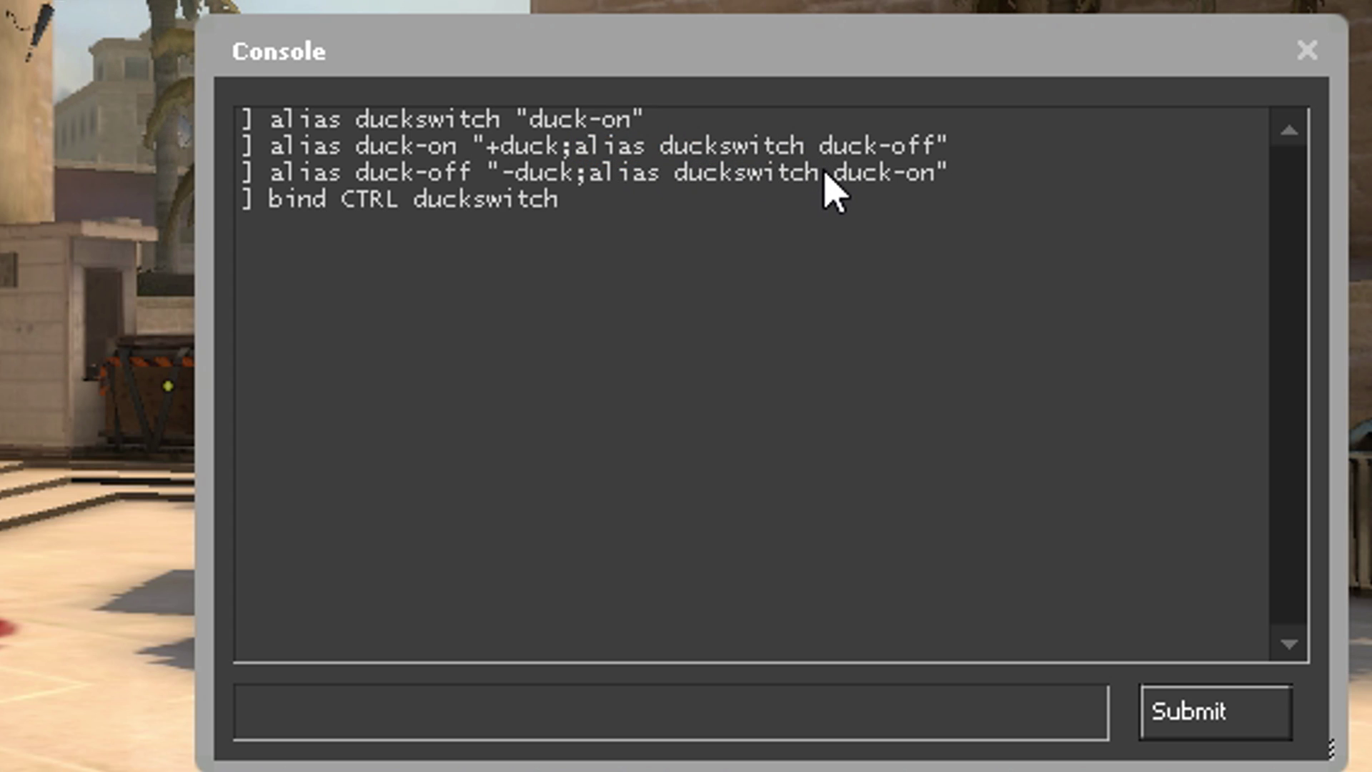
double_click(878, 147)
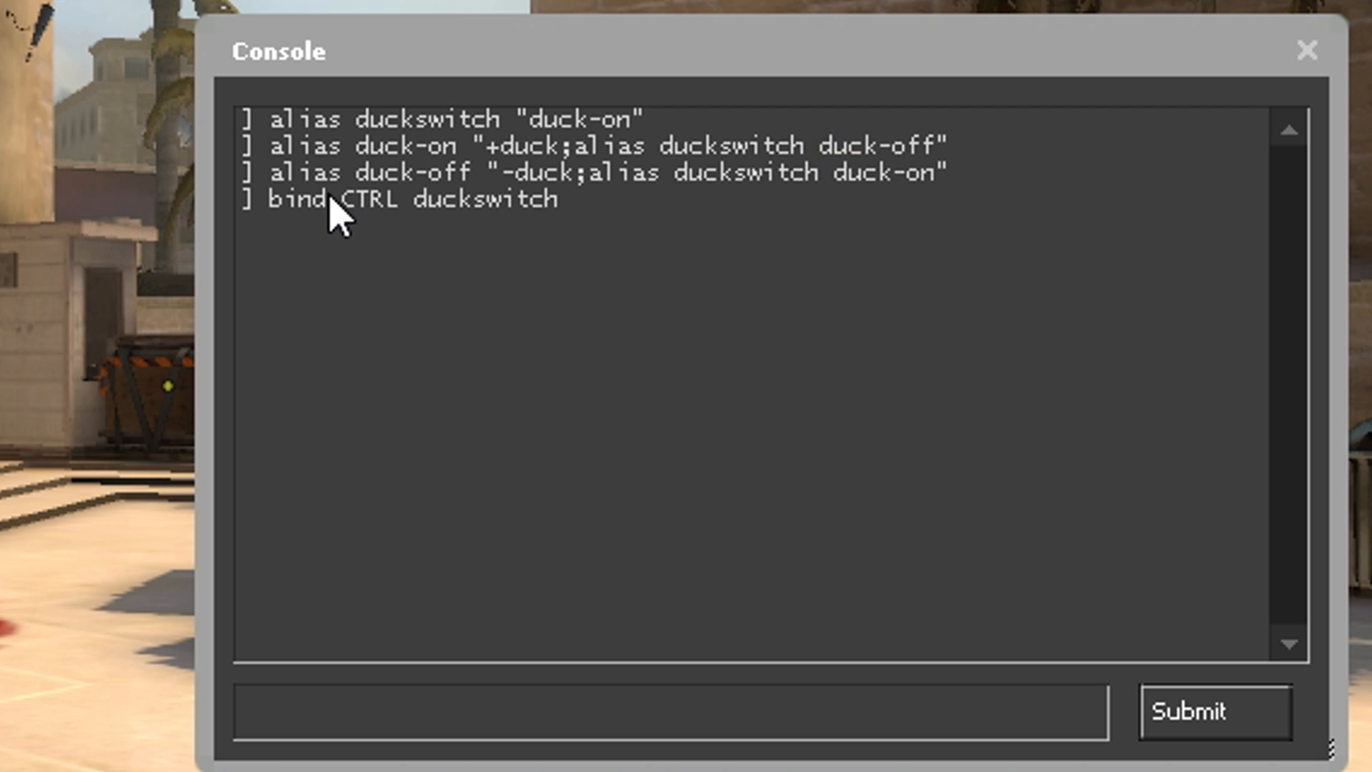
mouse_move(314, 207)
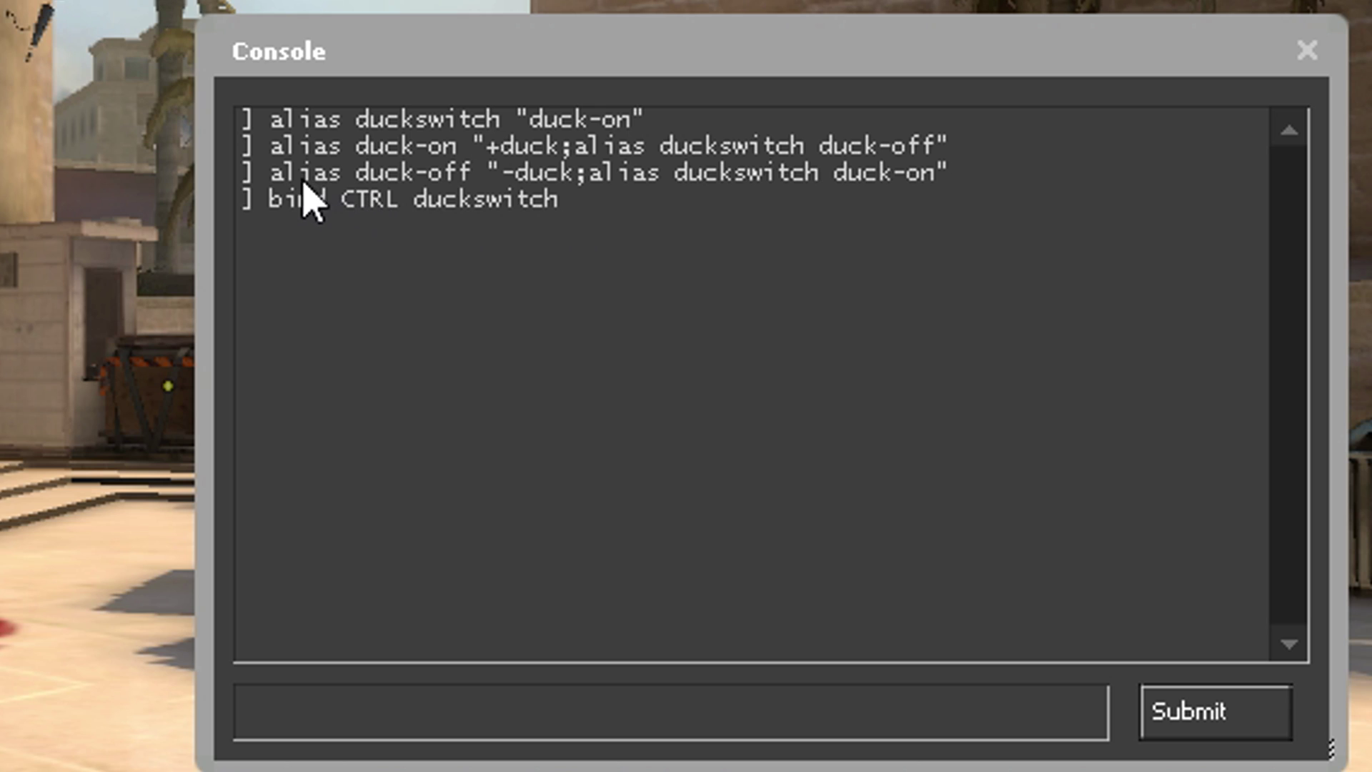
mouse_move(930, 204)
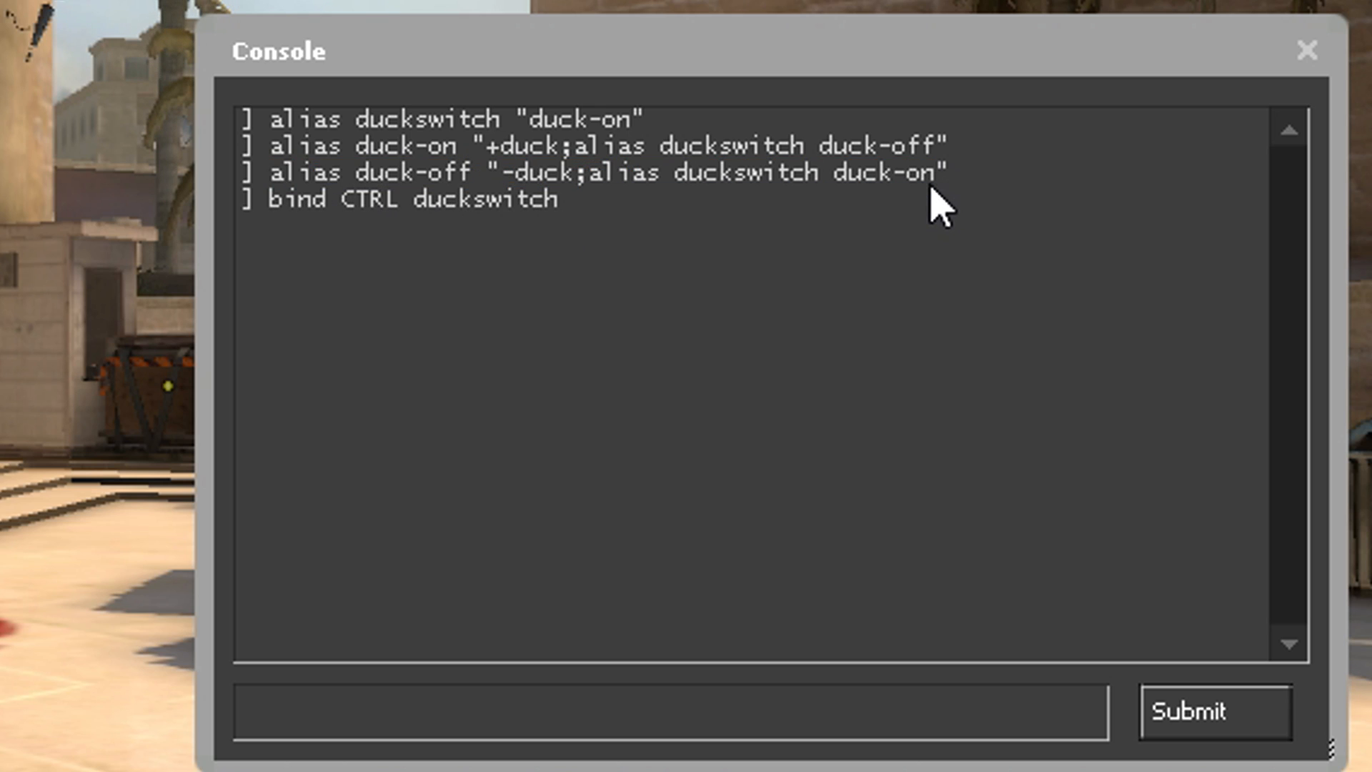
mouse_move(521, 207)
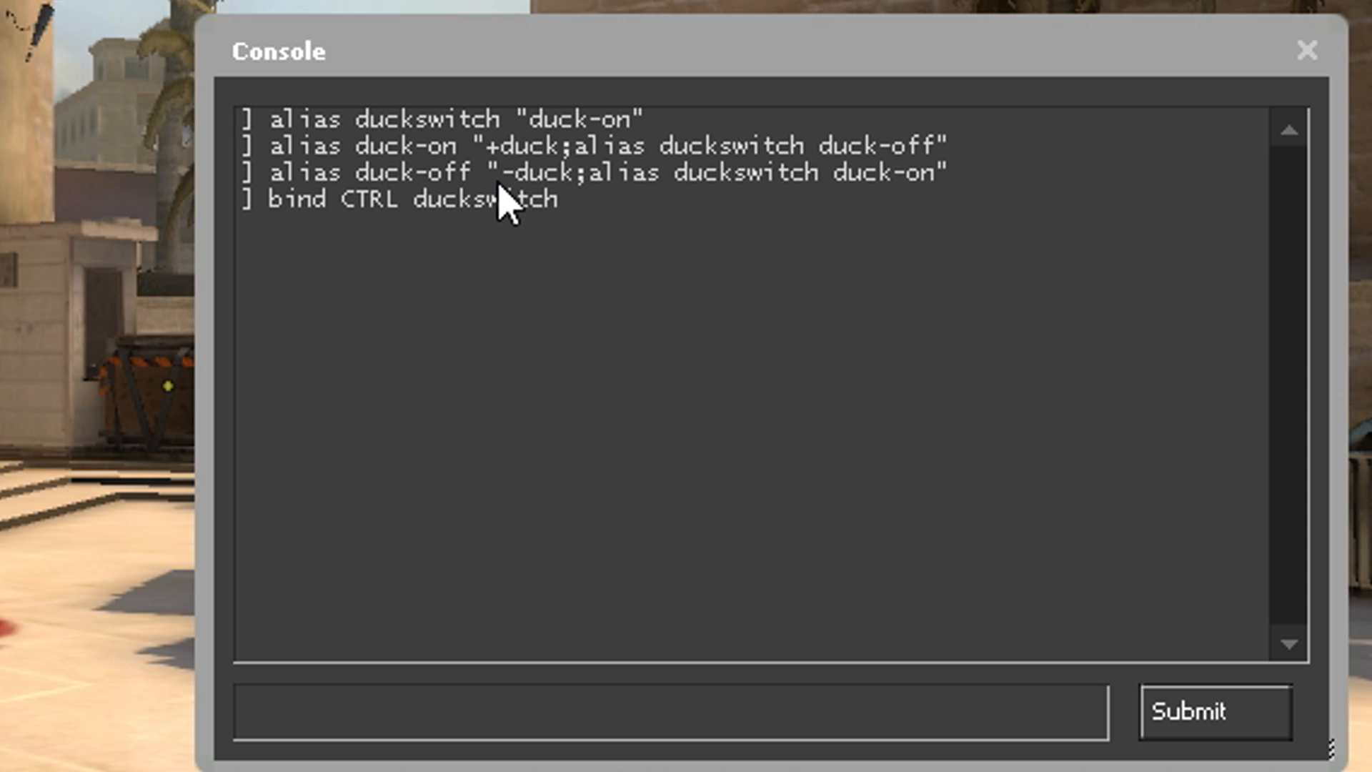
double_click(530, 173)
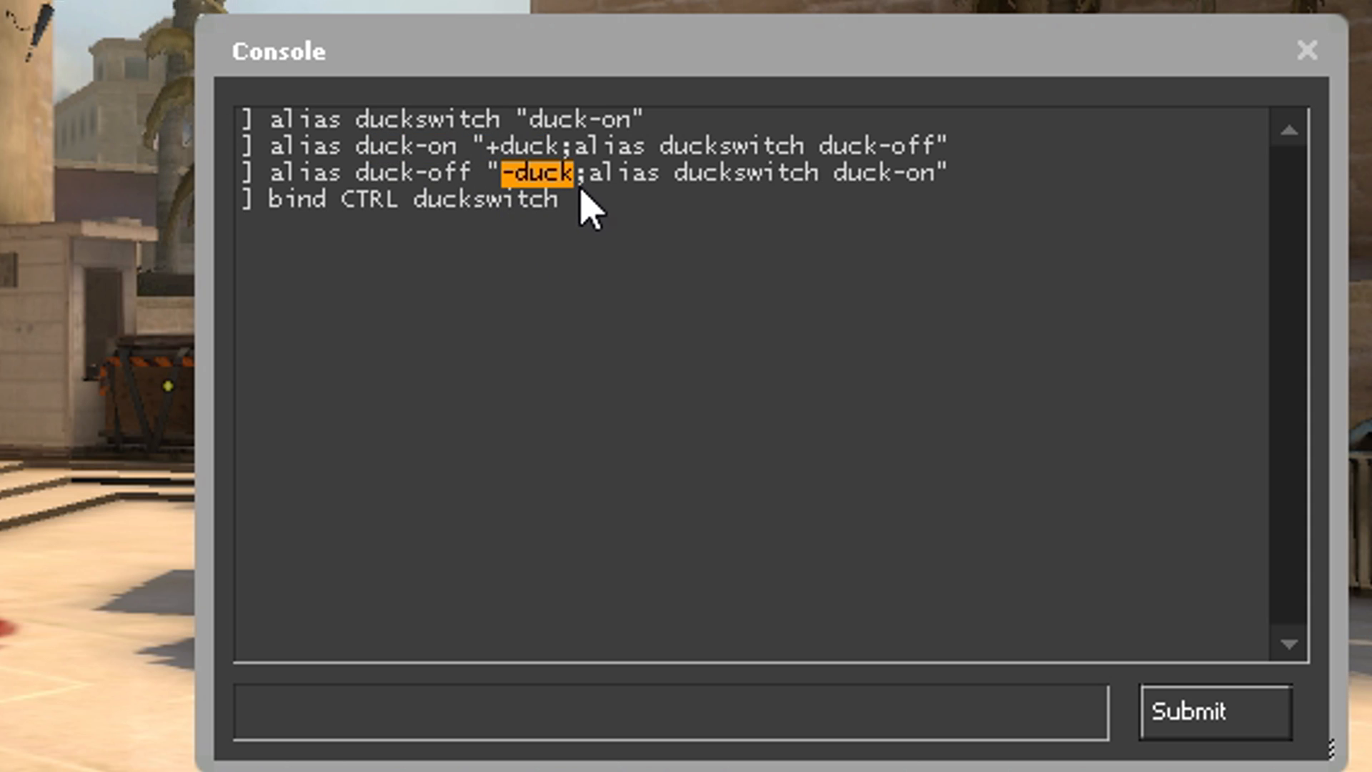
drag(586, 173, 944, 173)
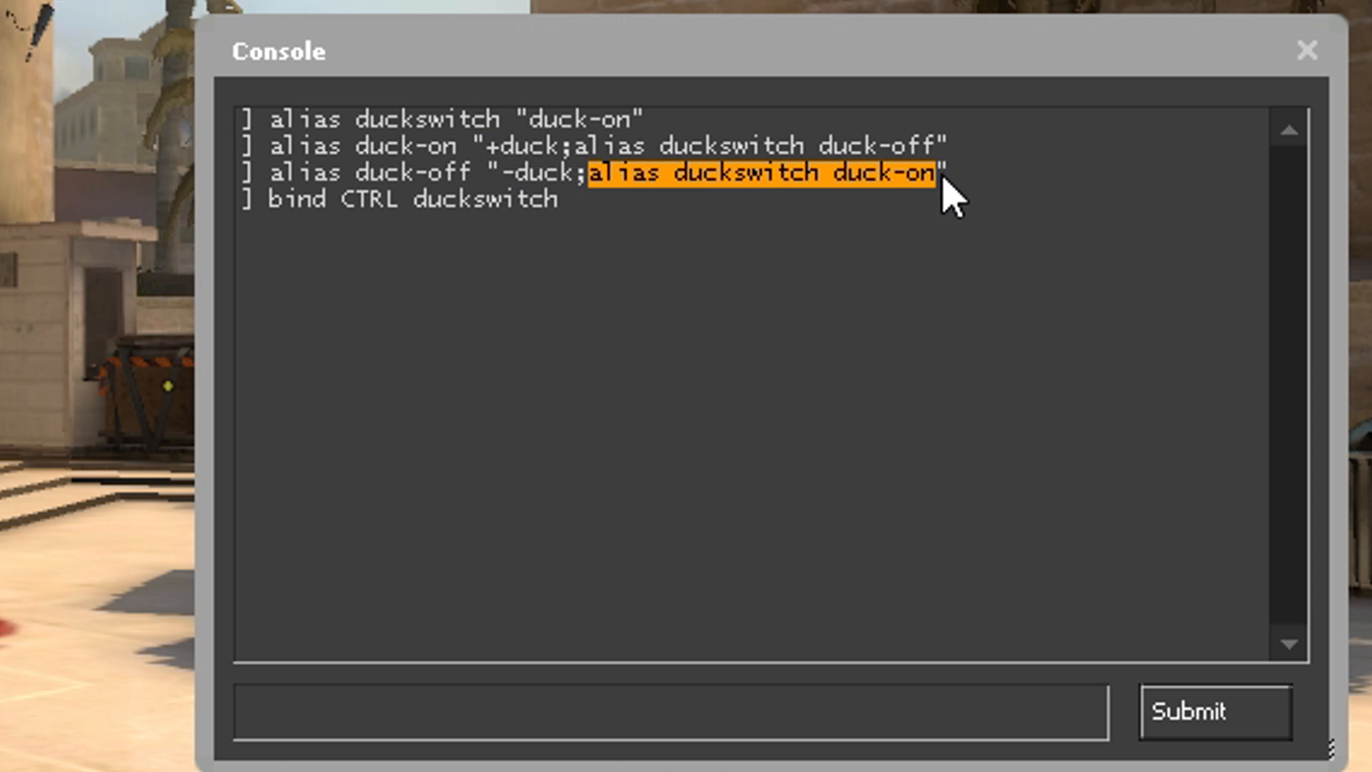
click(868, 178)
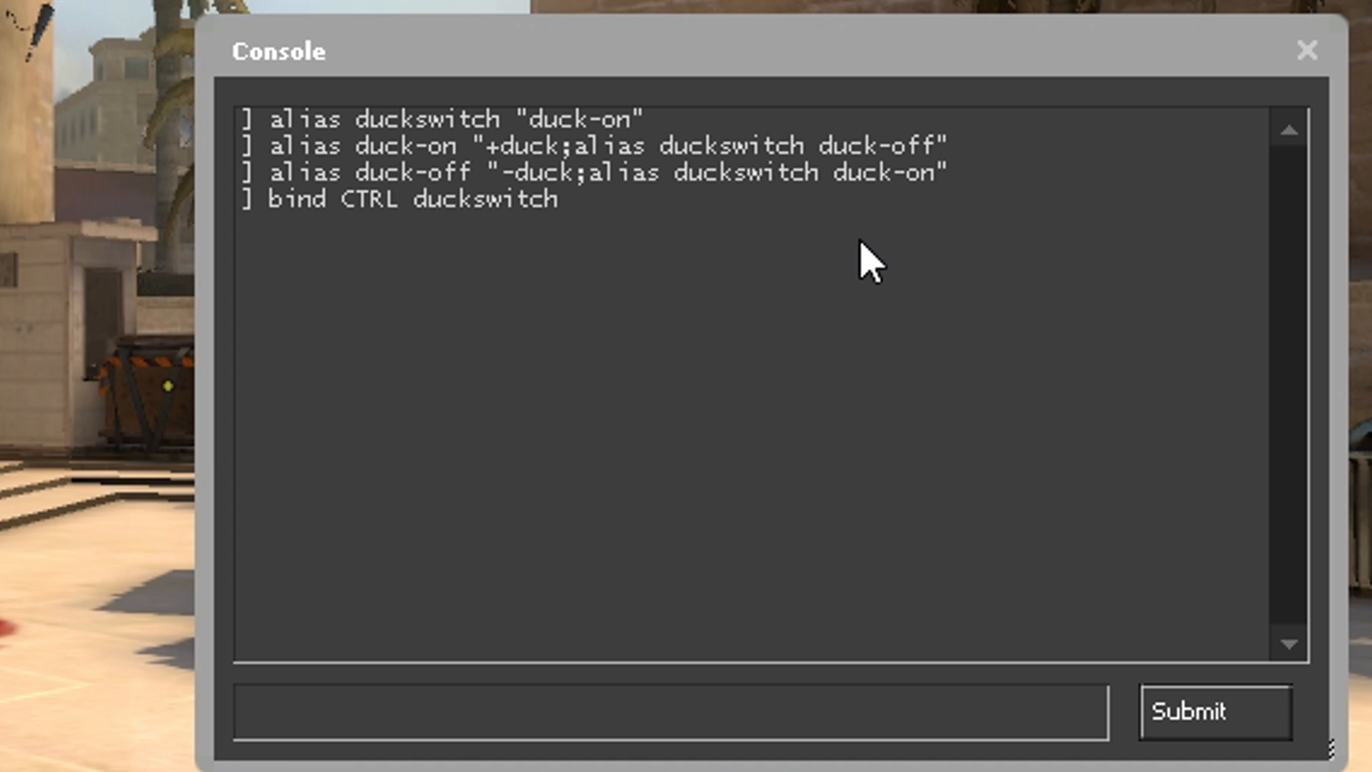
mouse_move(501, 182)
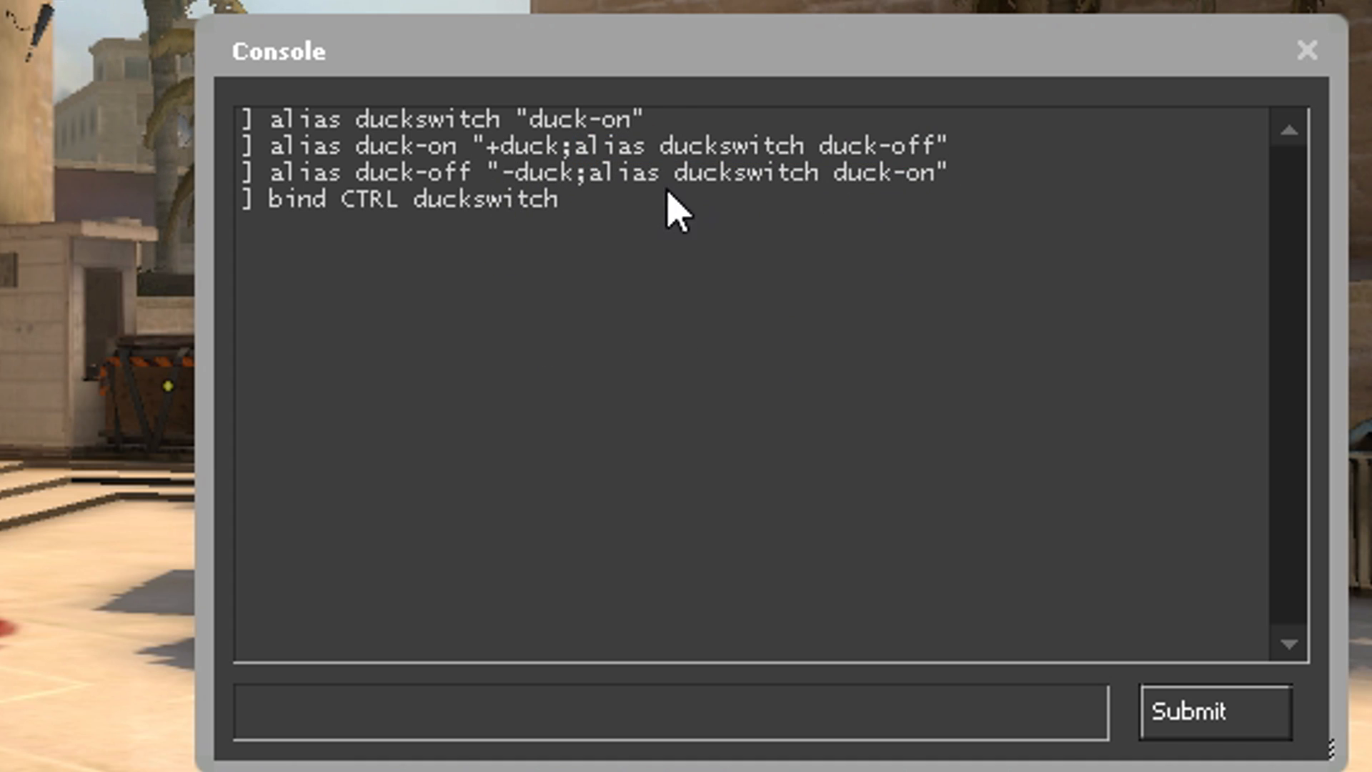
mouse_move(888, 261)
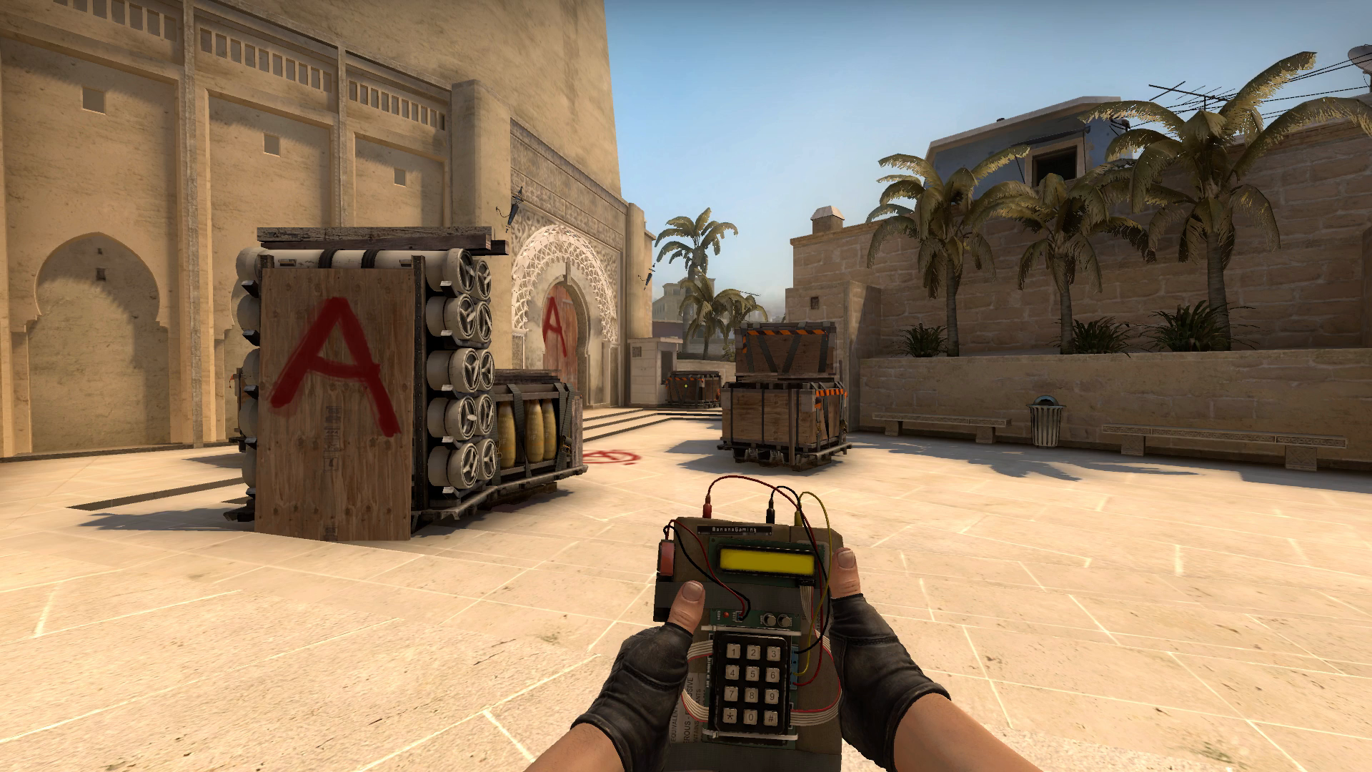
Bring up the console and mark the scoreswitch script with score-on/score-off aliases.
key(Tab)
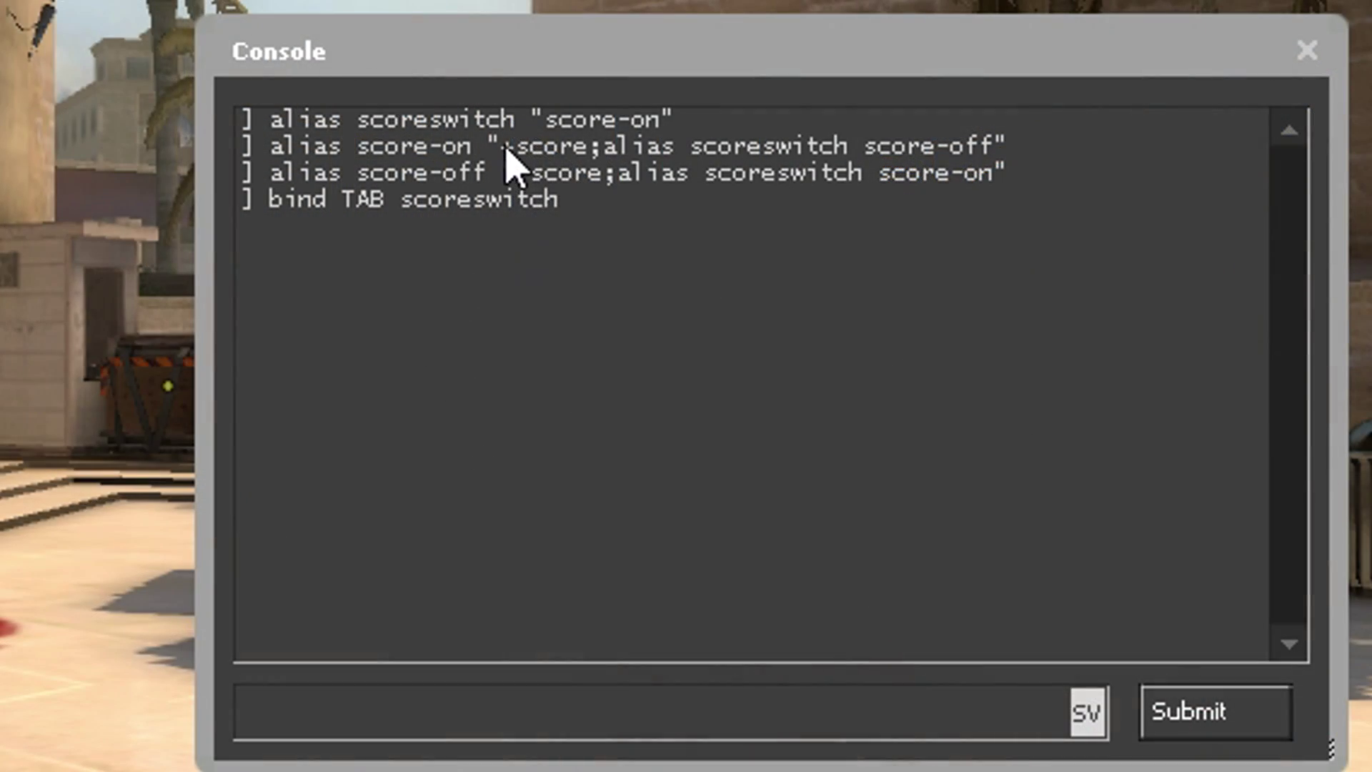
mouse_move(525, 204)
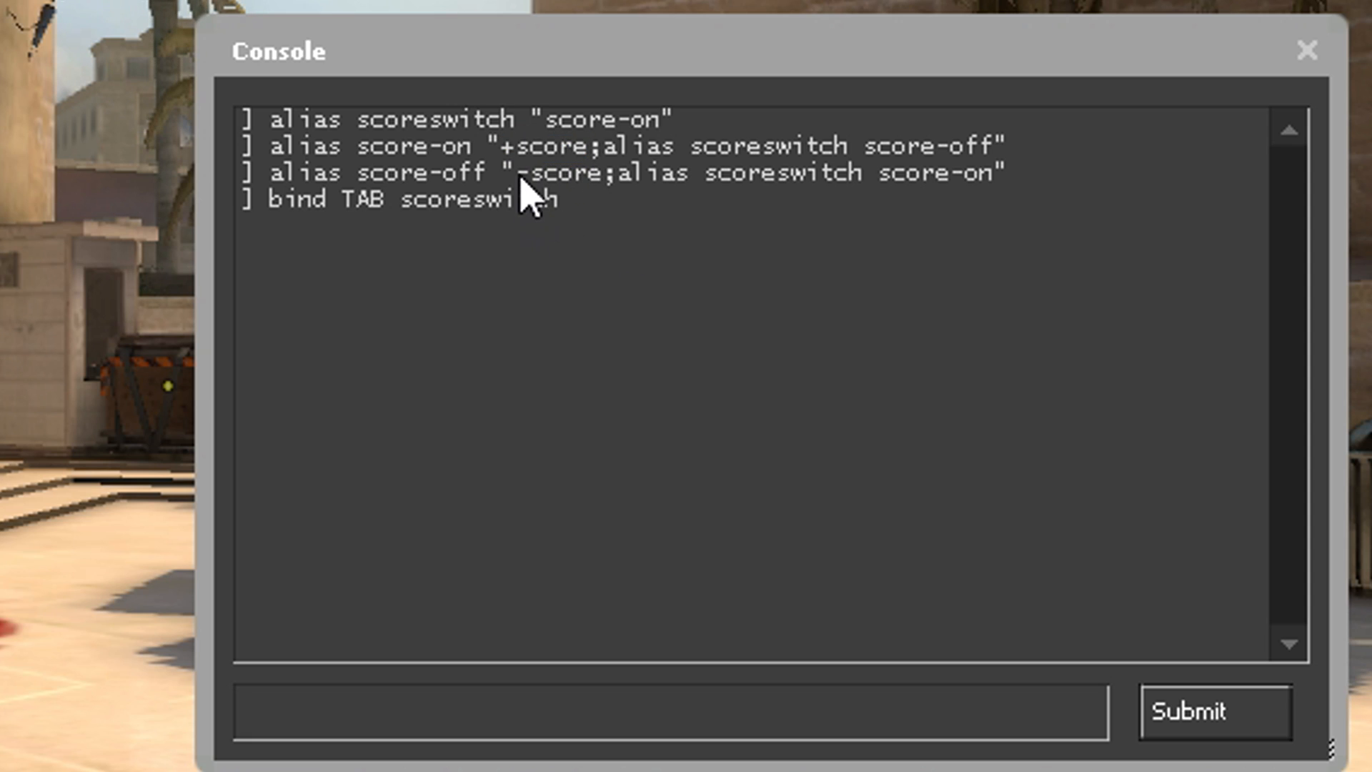
double_click(438, 120)
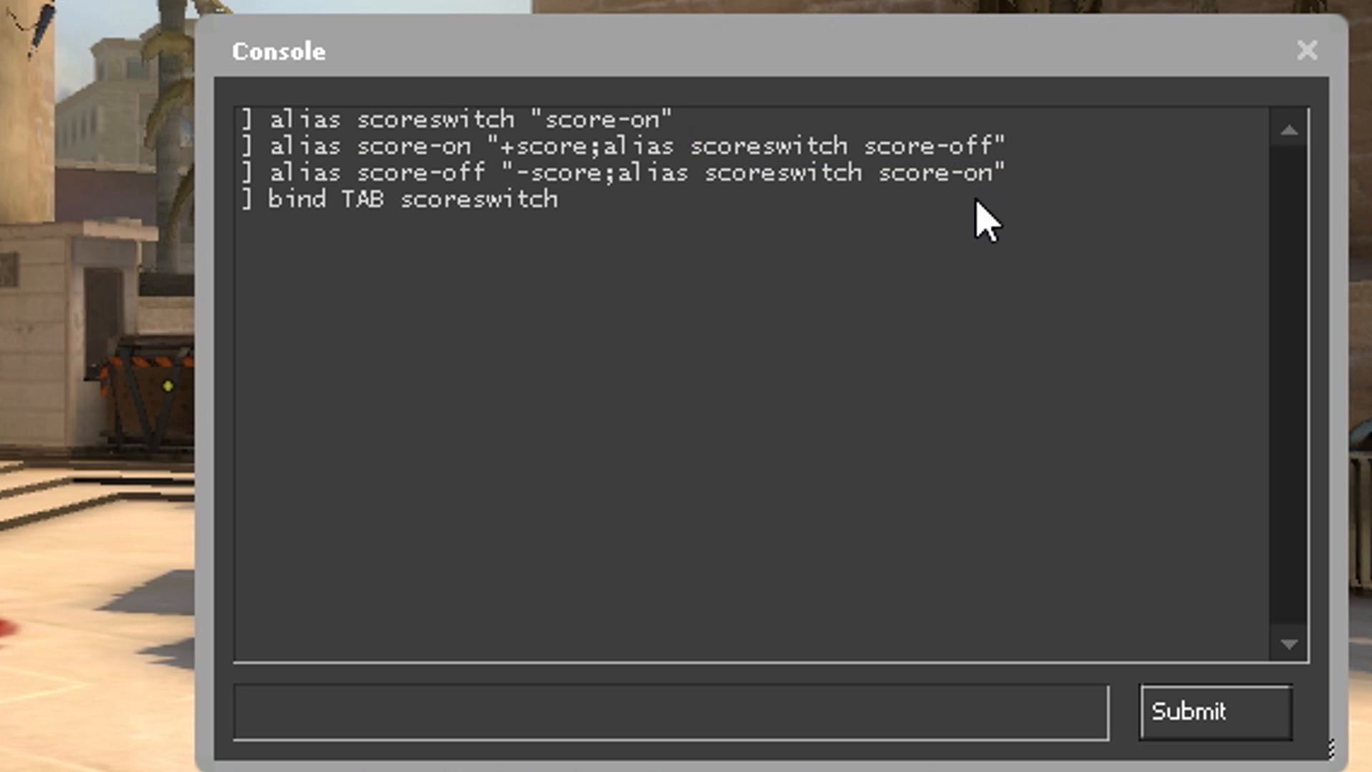
mouse_move(670, 497)
text(+)
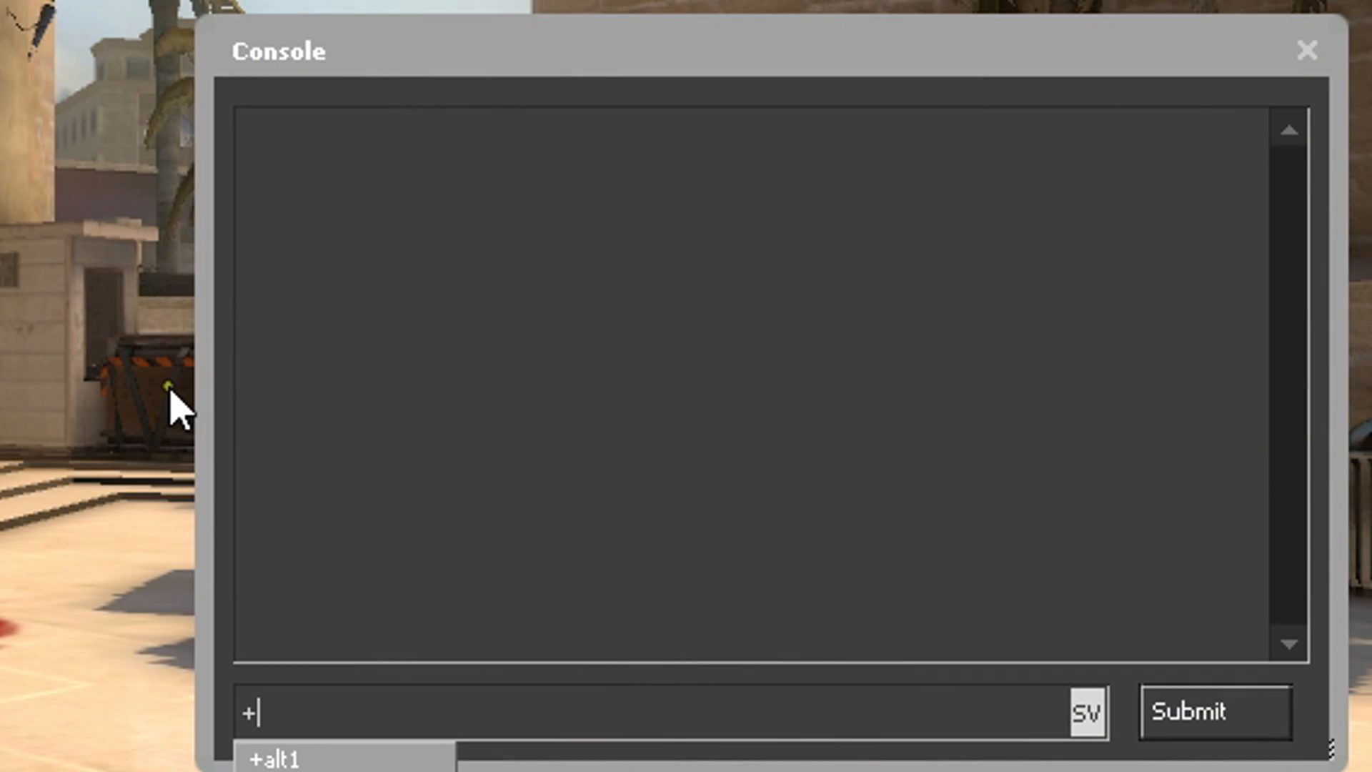
Type the example commands +attack, +reload and +commandermousemove in the console.
text(attack)
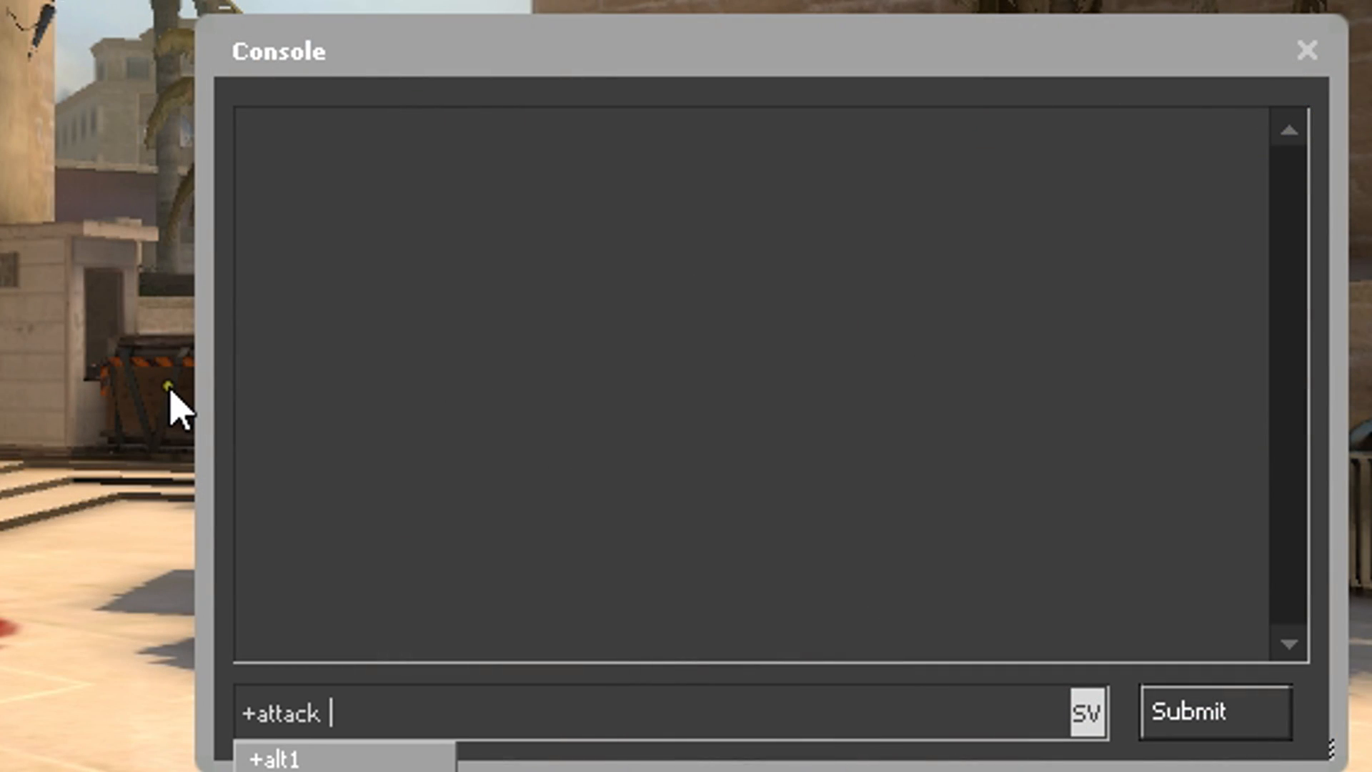
text(+reload)
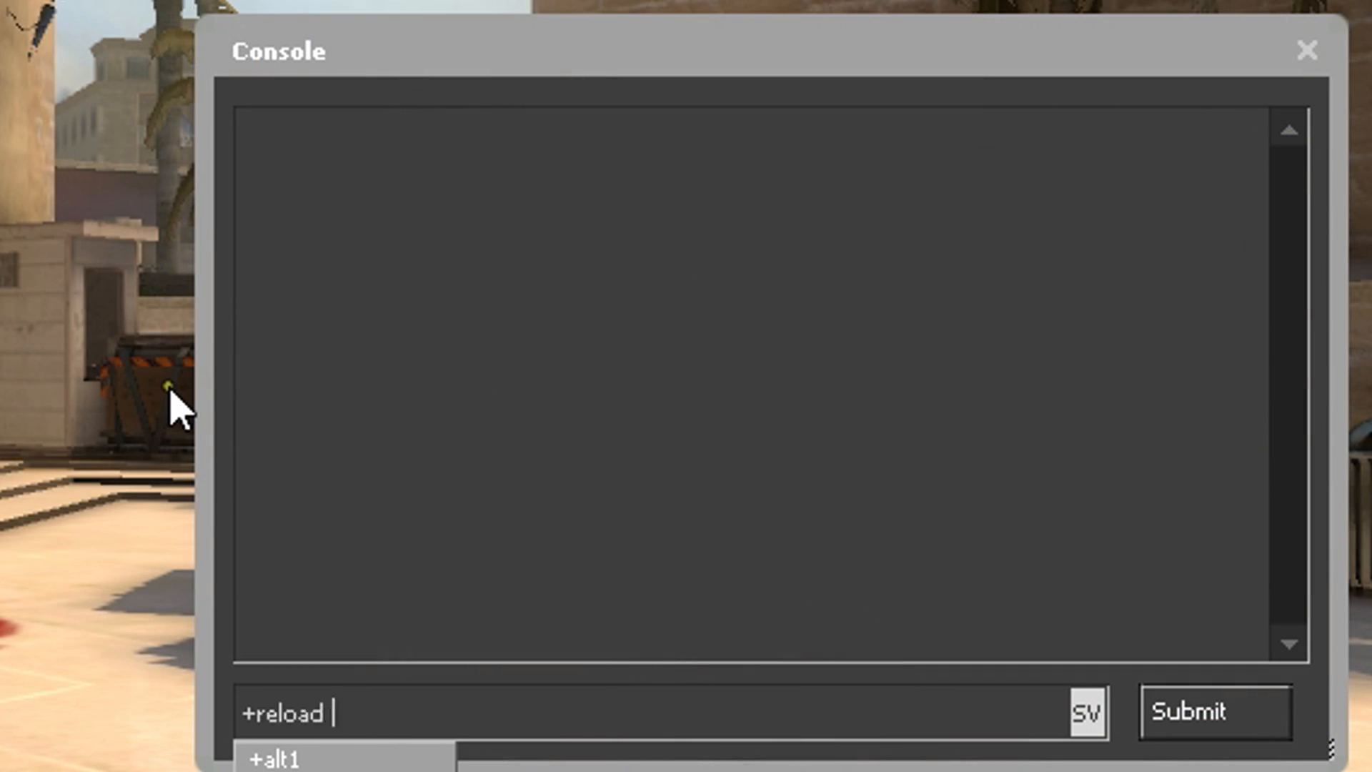
text(+commandermousemove)
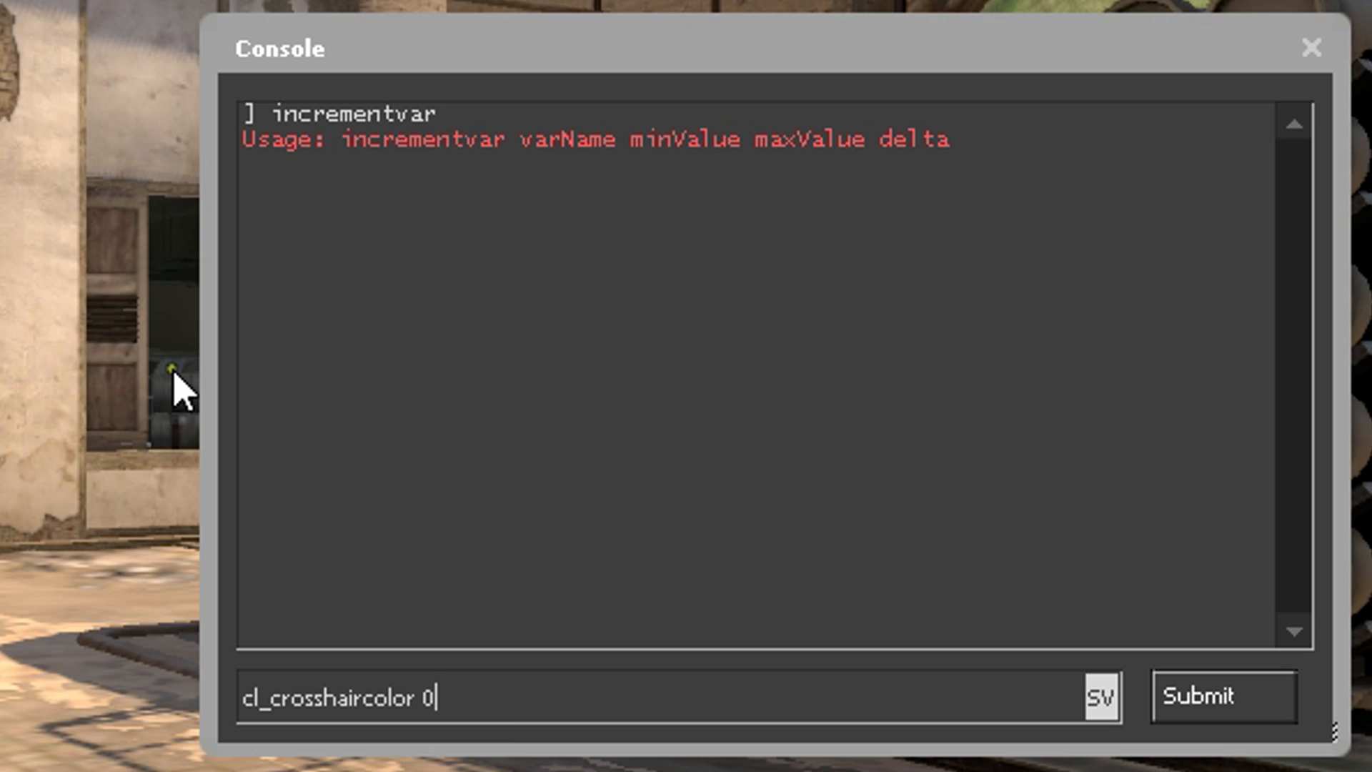
Apply crosshair colour 0, then cycle colours repeatedly with incrementvar cl_crosshaircolor 0 4 1.
key(Enter)
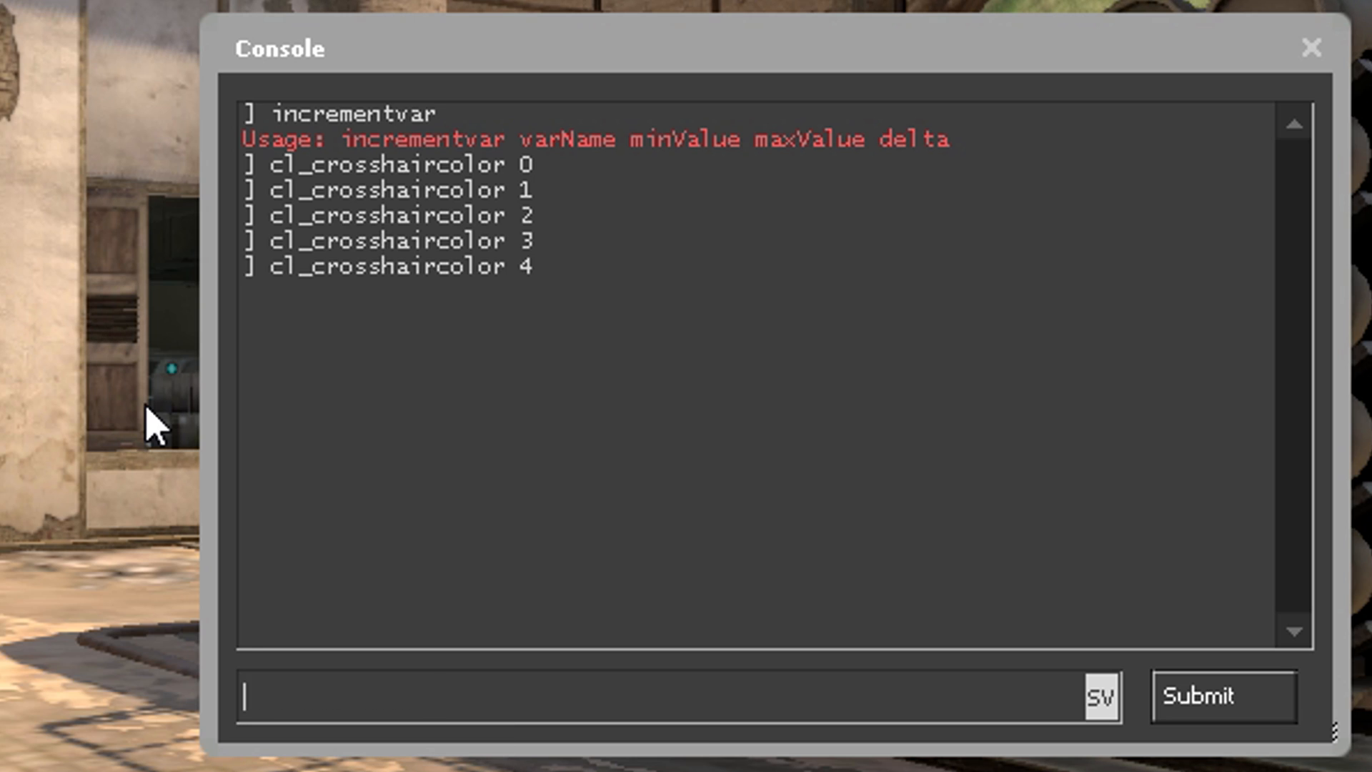
text(incrementvar cl_cros)
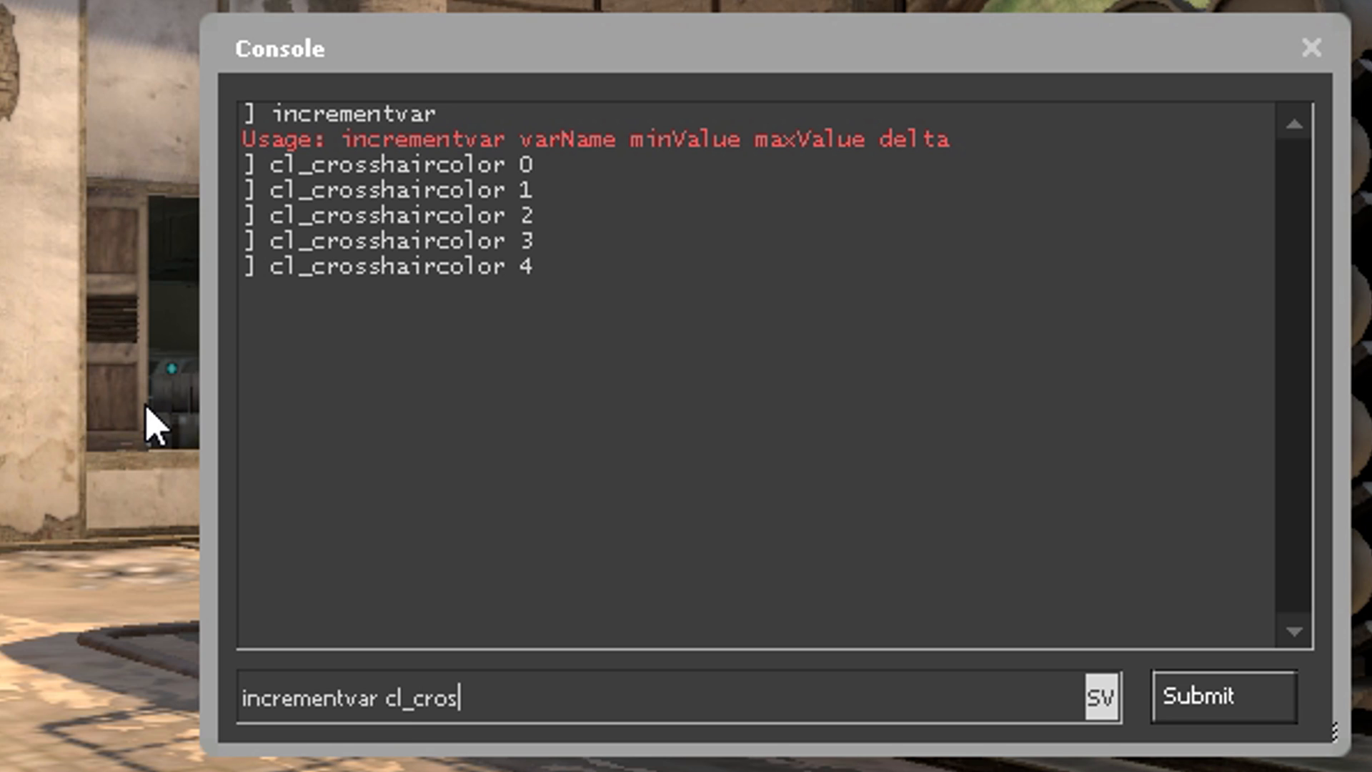
text(shaircolor)
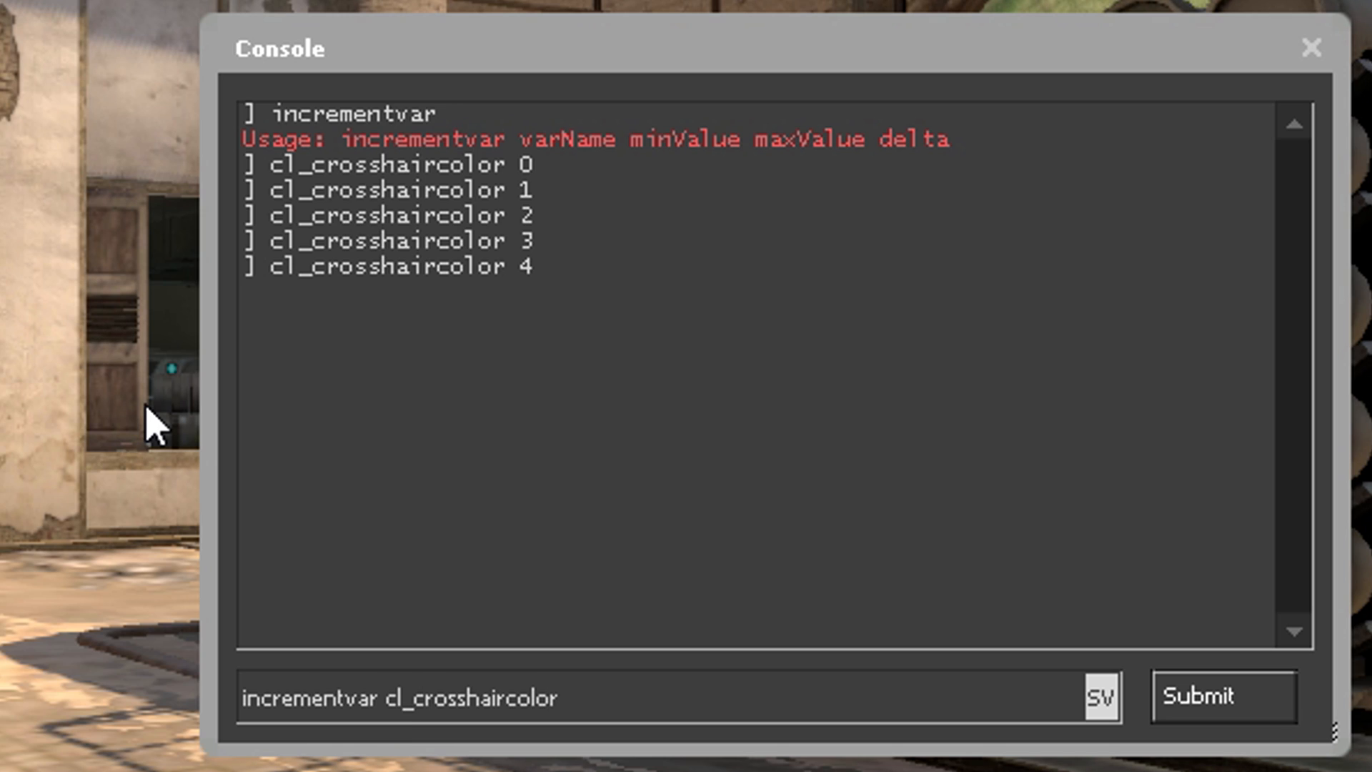
text(0)
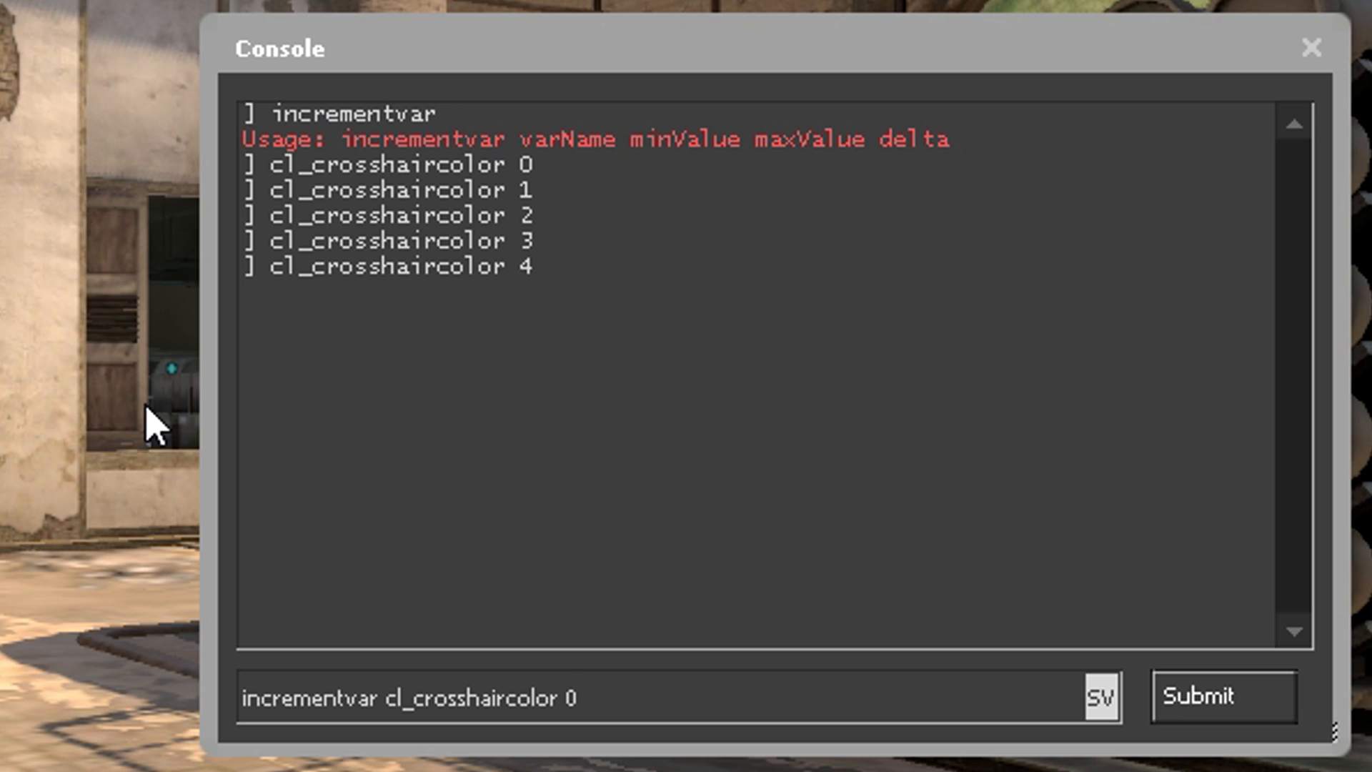
text(4)
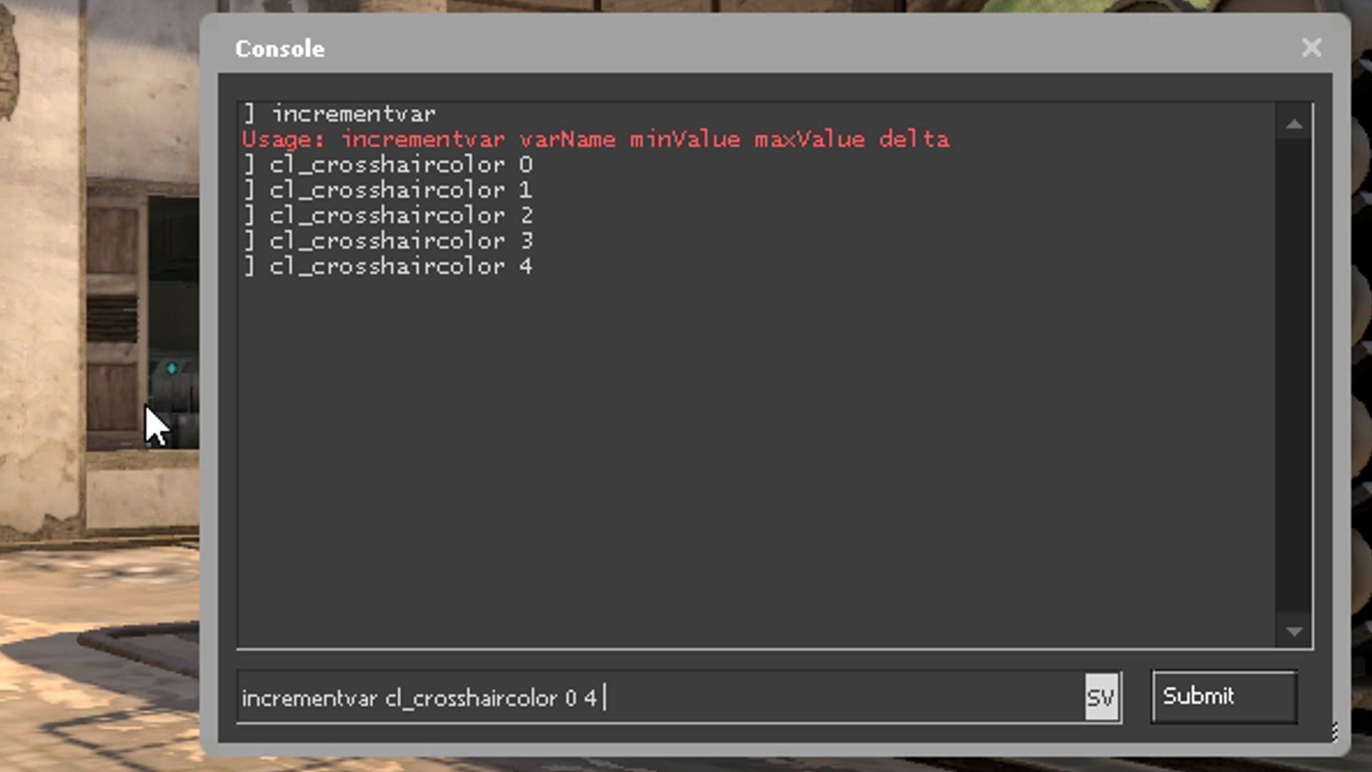
text(1)
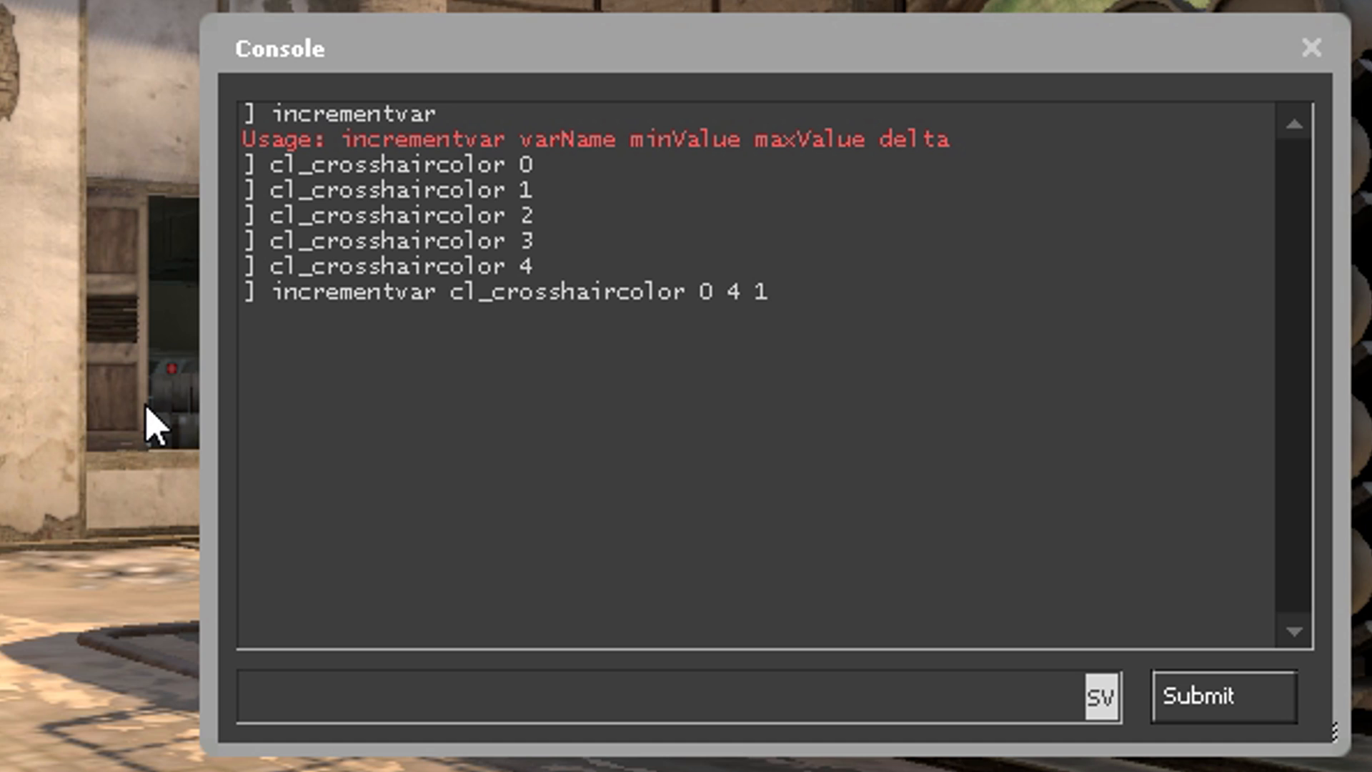
text(incrementvar cl_crosshaircolor 0 4 1)
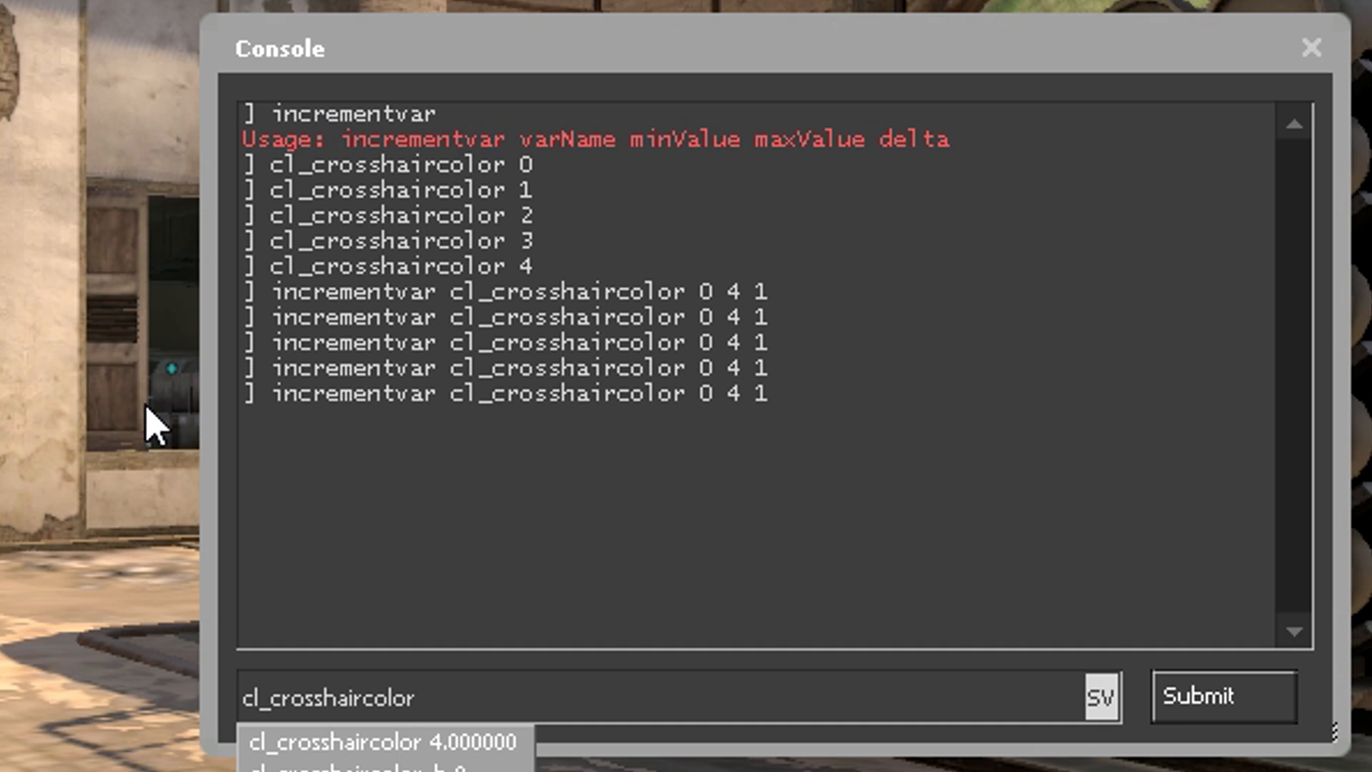
text(incrementvar cl_crosshaircolor 0 4 1)
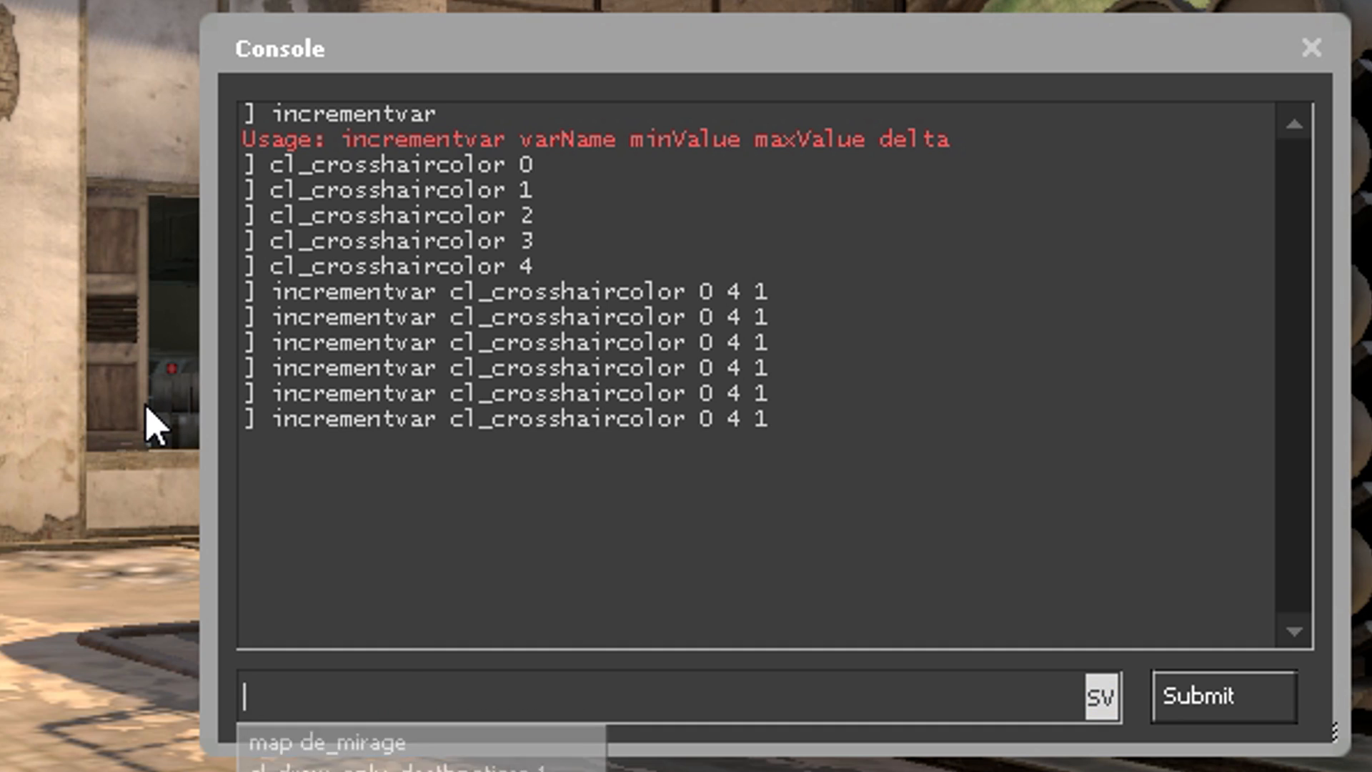
Create the colorchange alias, bind it to K, and submit the mouse1 binding.
text(alias "colorchange")
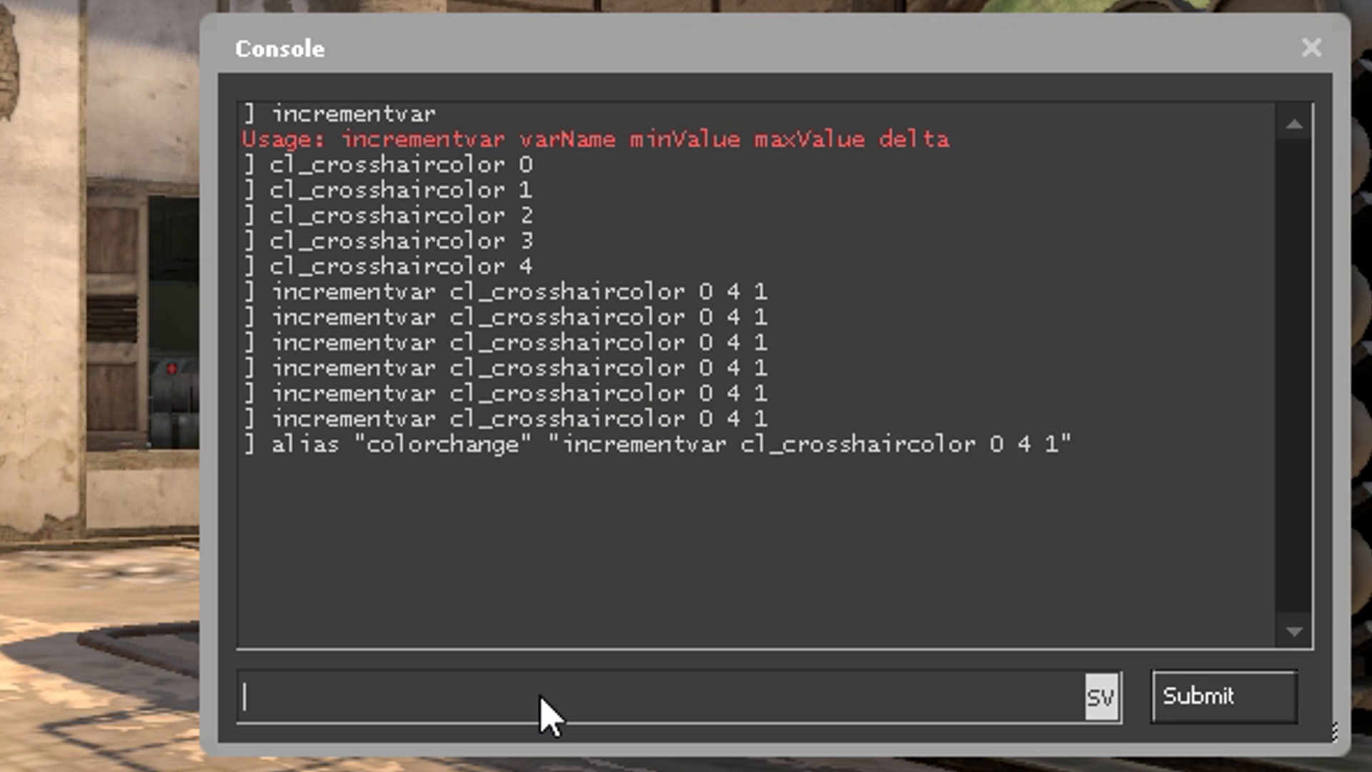
text(bind)
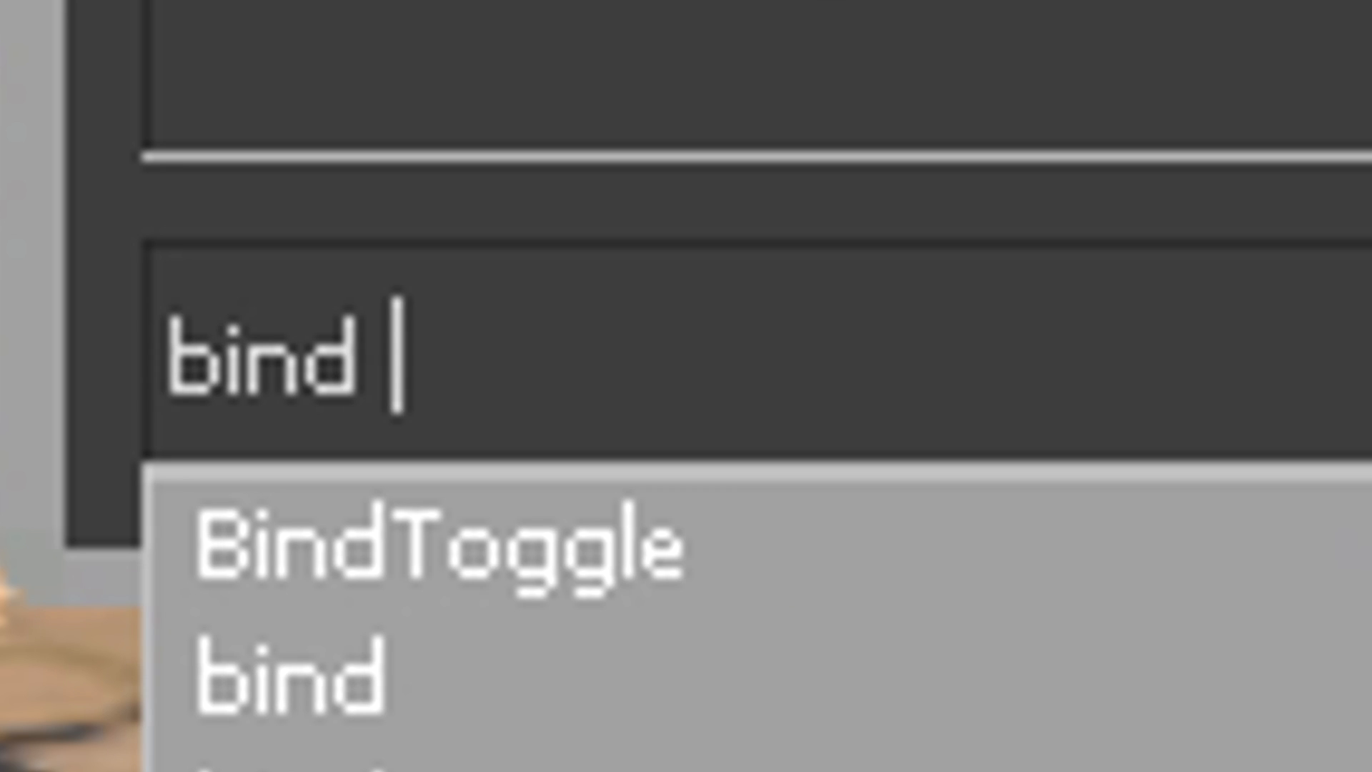
text(k colorchange)
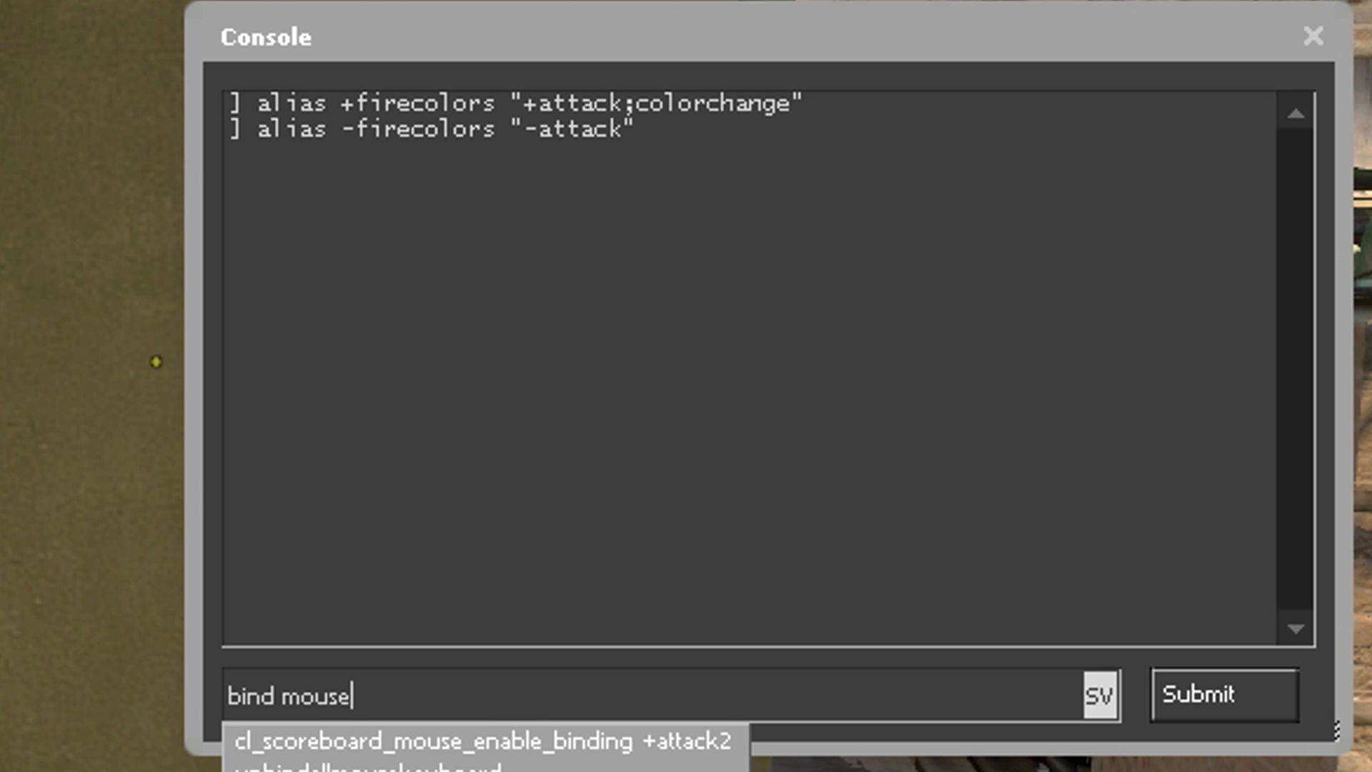
key(Enter)
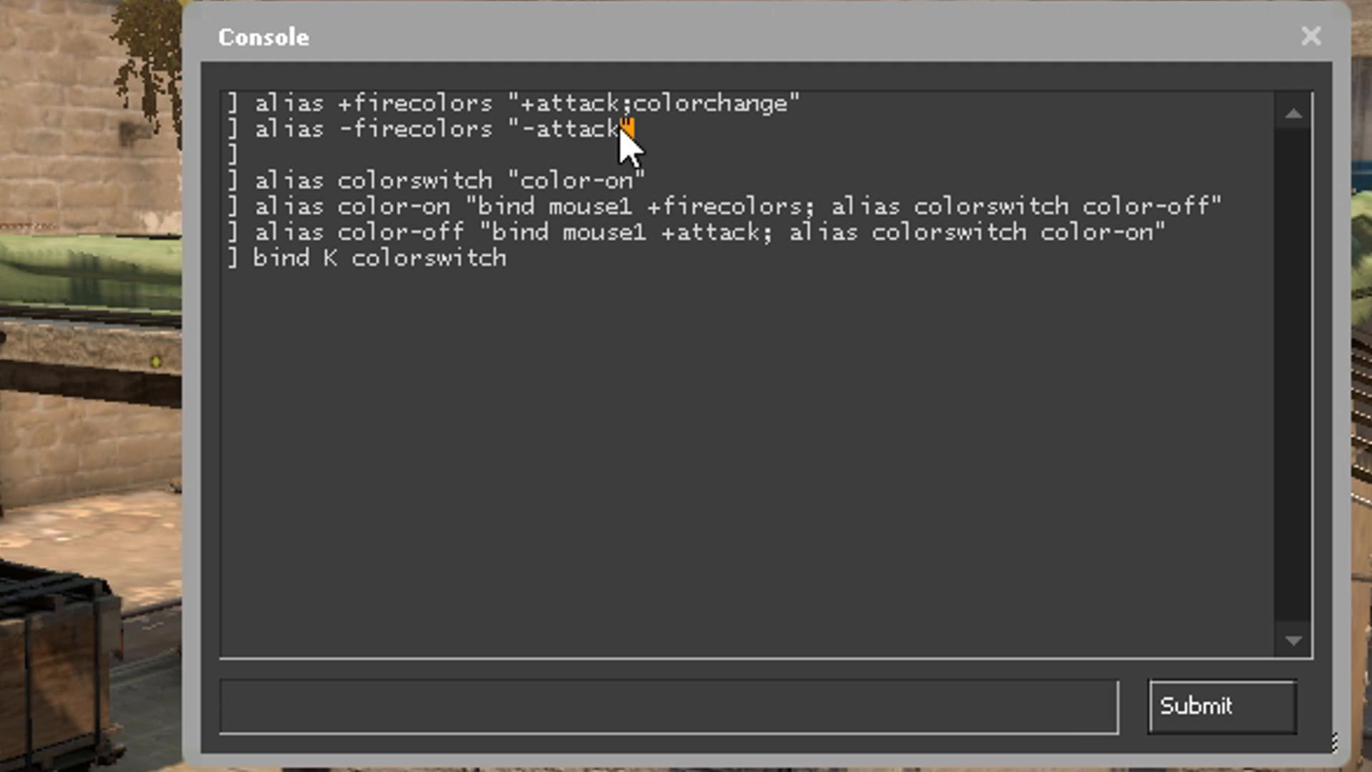
mouse_move(491, 354)
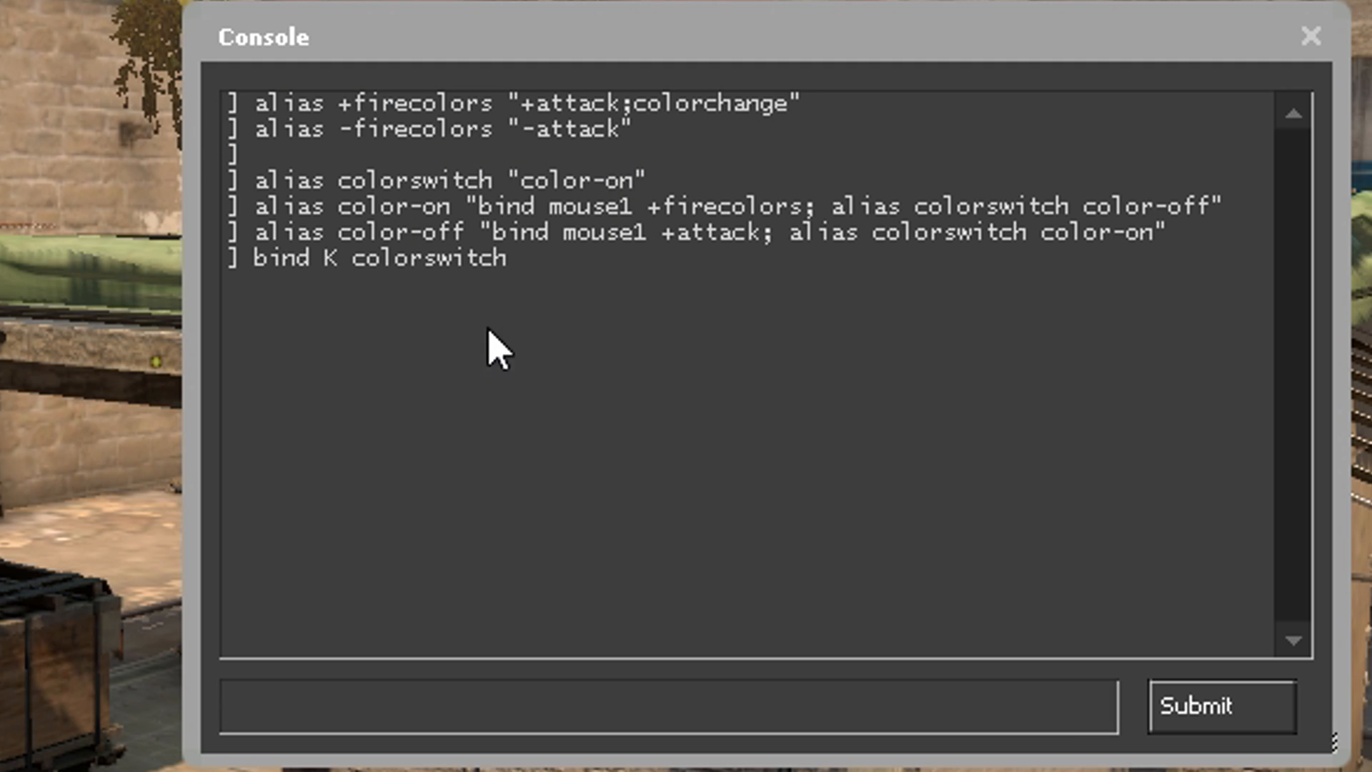
mouse_move(588, 374)
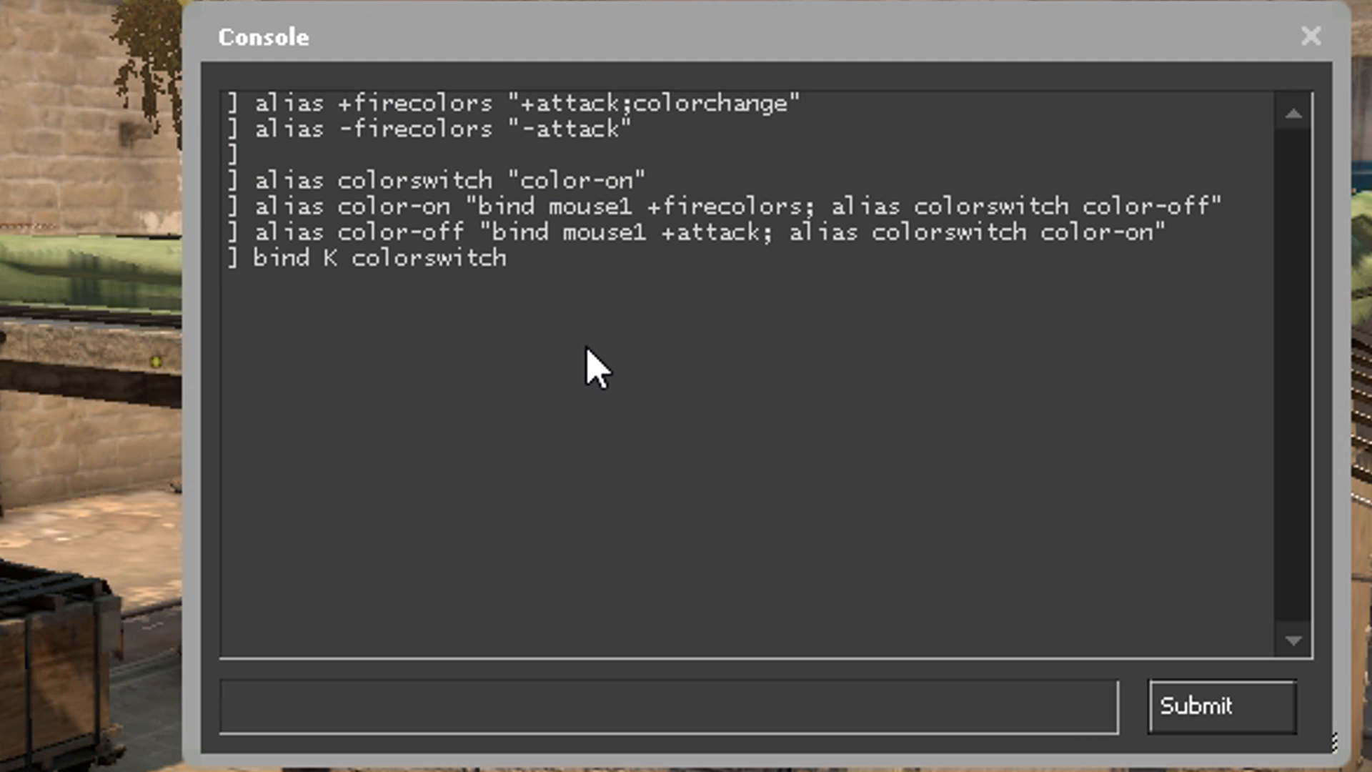
mouse_move(561, 365)
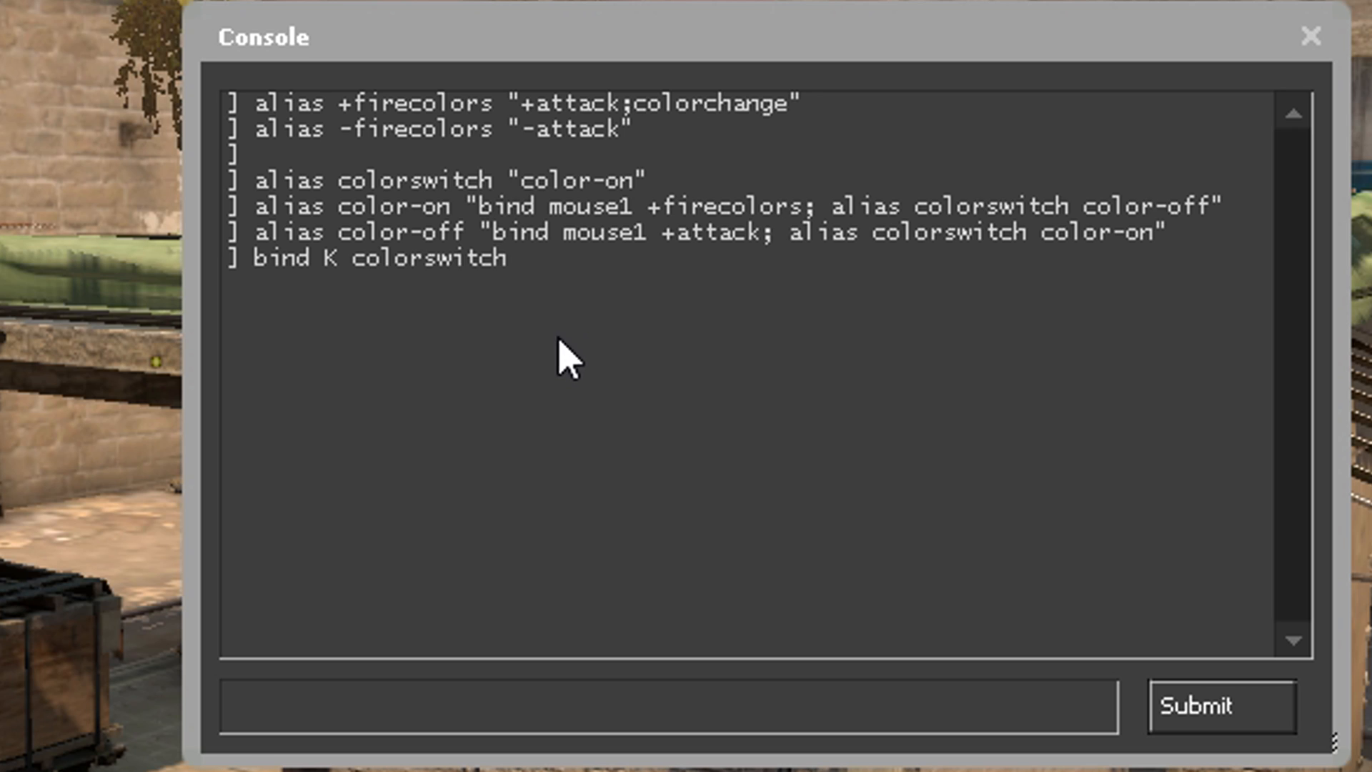
drag(479, 206, 752, 206)
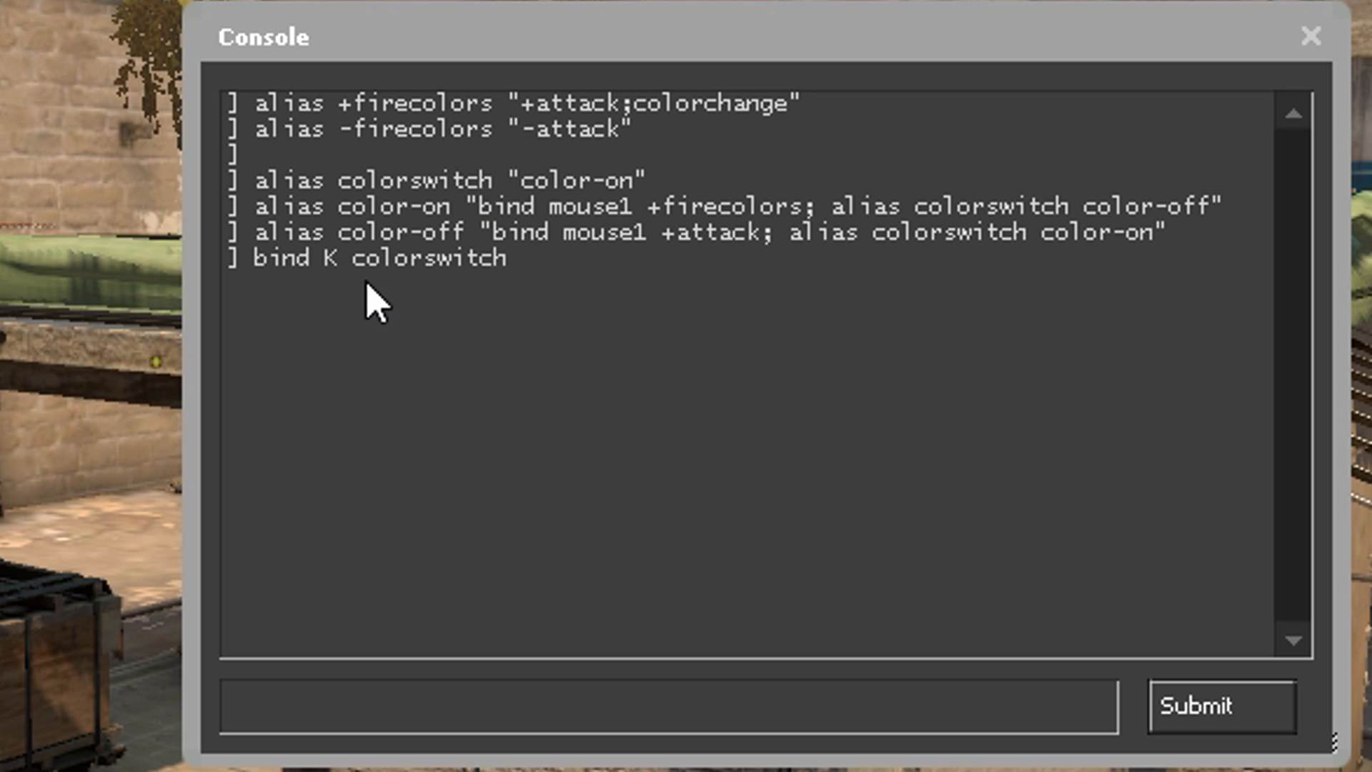
double_click(327, 258)
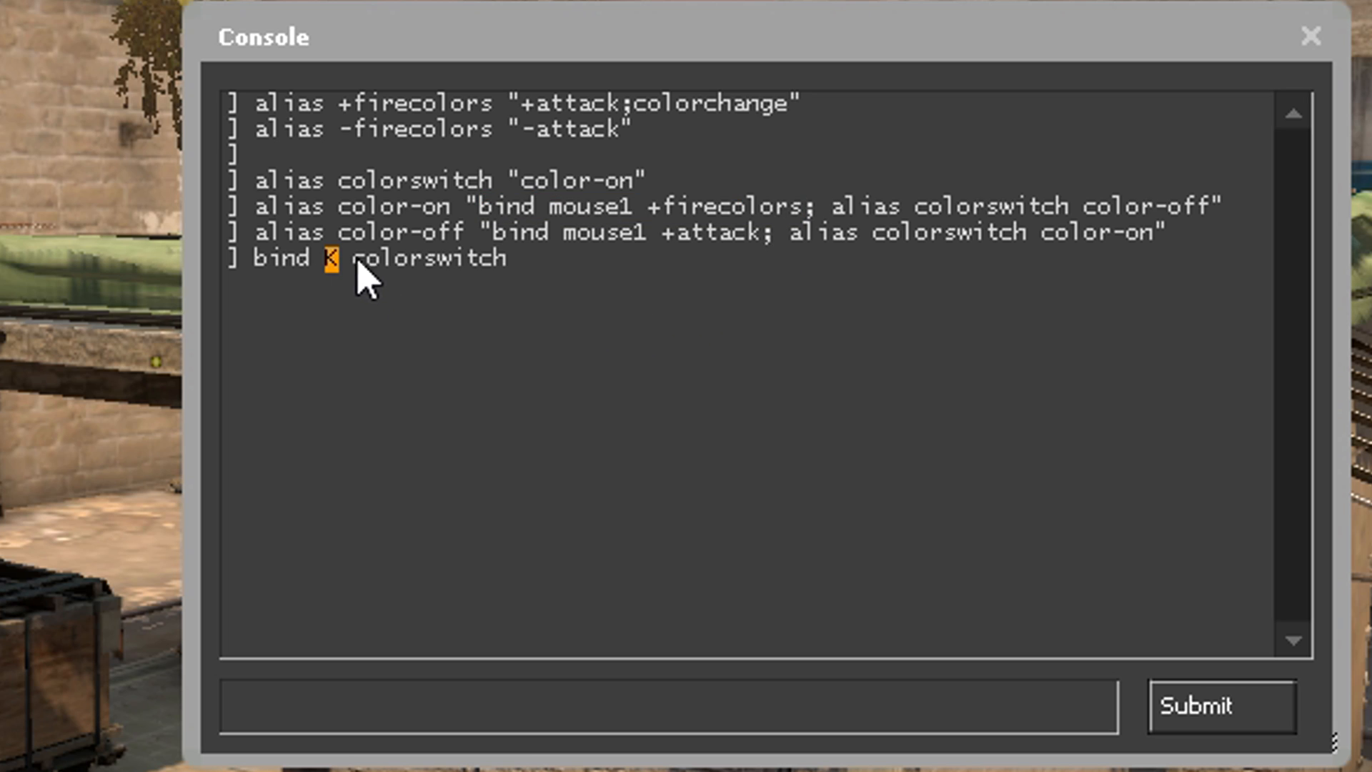
double_click(518, 232)
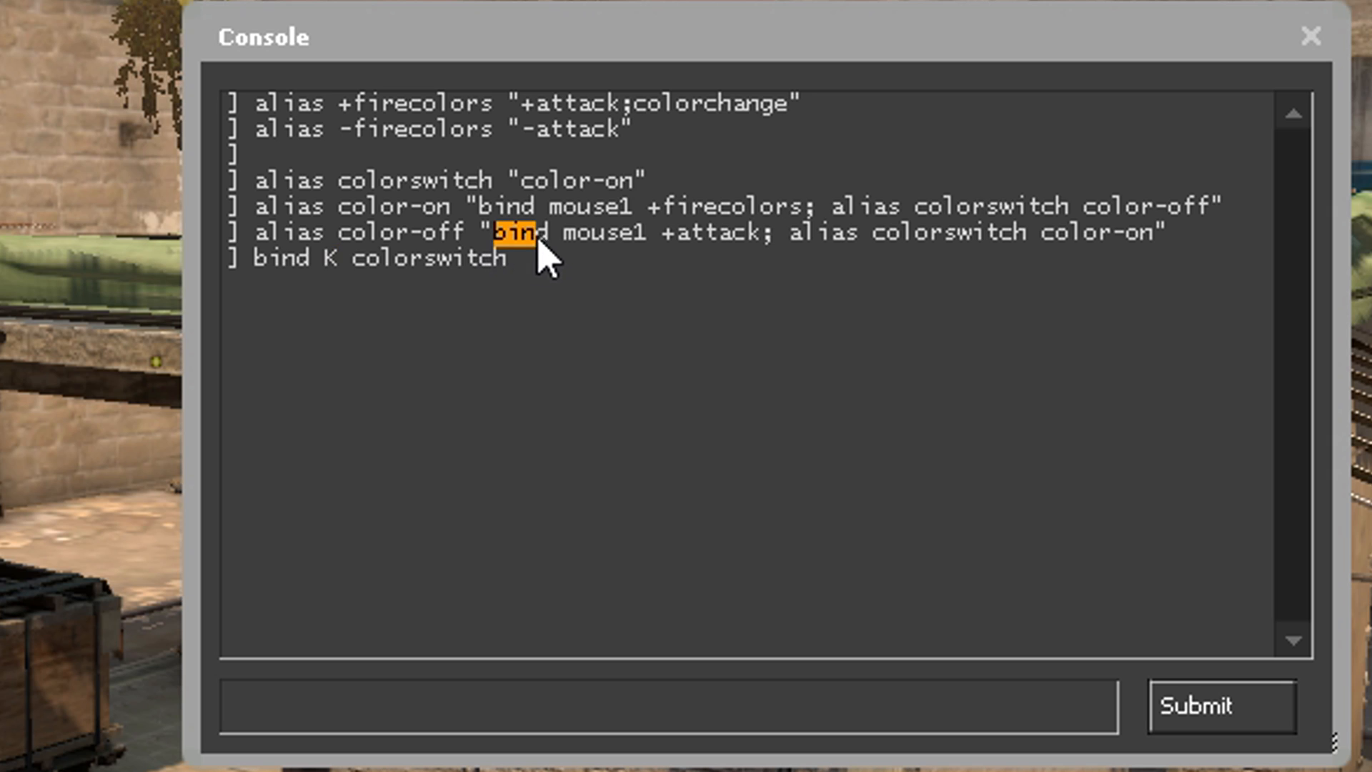